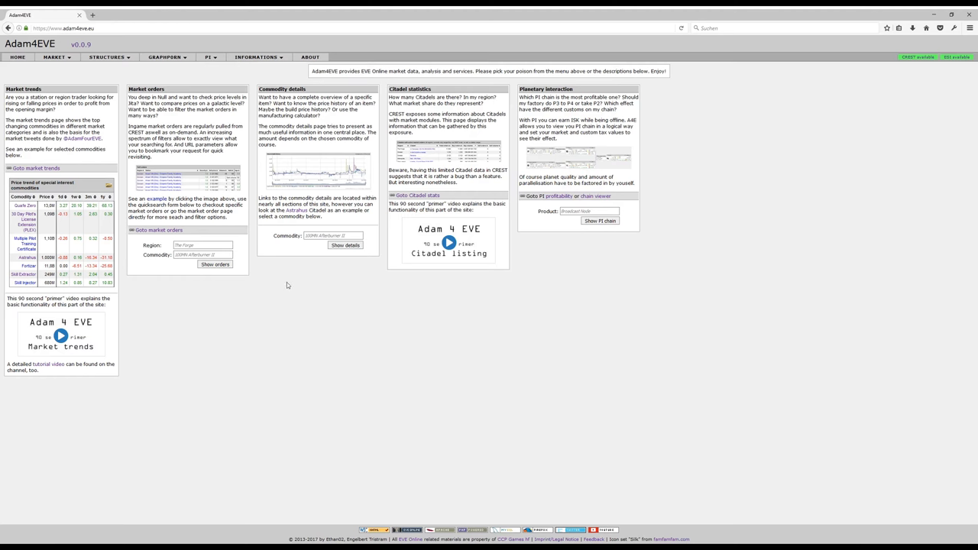
{"action": "mouse_move", "coordinate": [286, 287]}
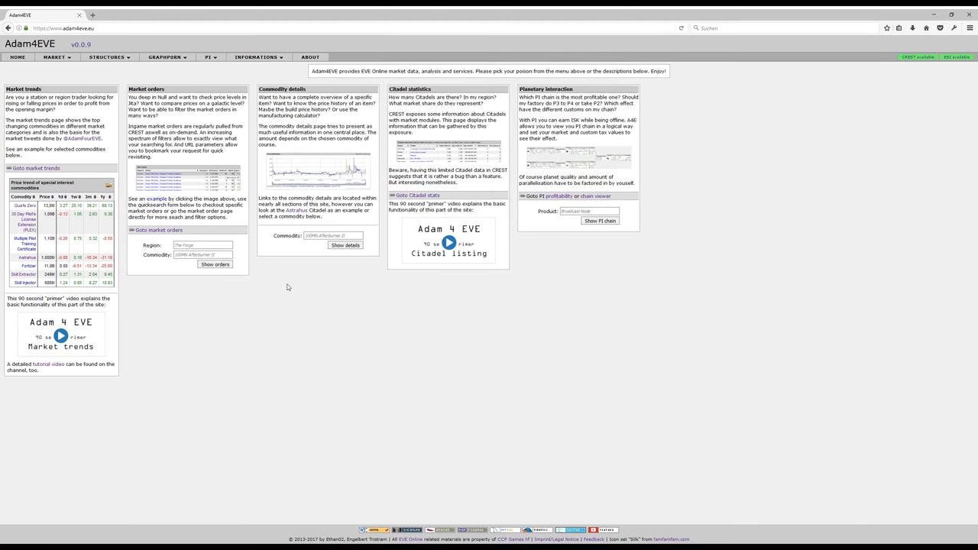
{"action": "mouse_move", "coordinate": [302, 287]}
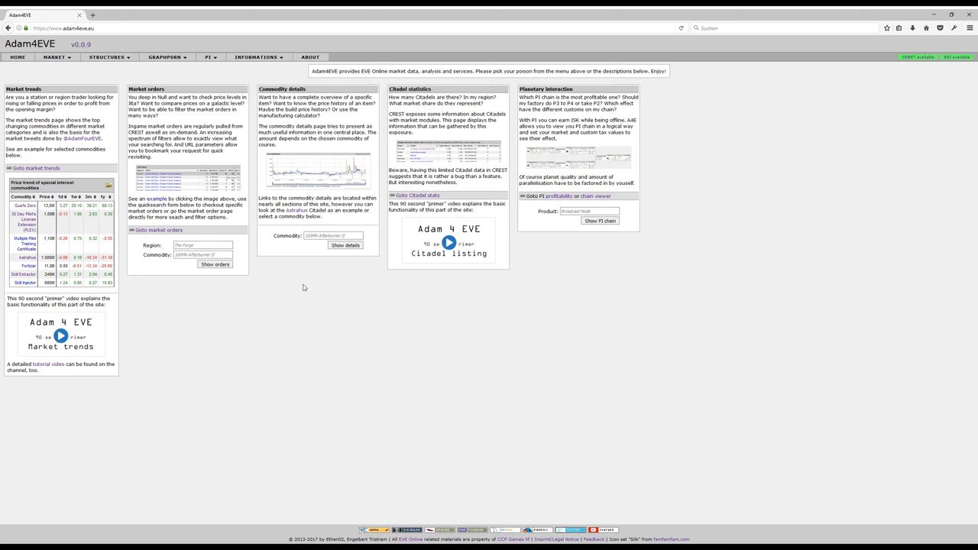
{"action": "mouse_move", "coordinate": [304, 288]}
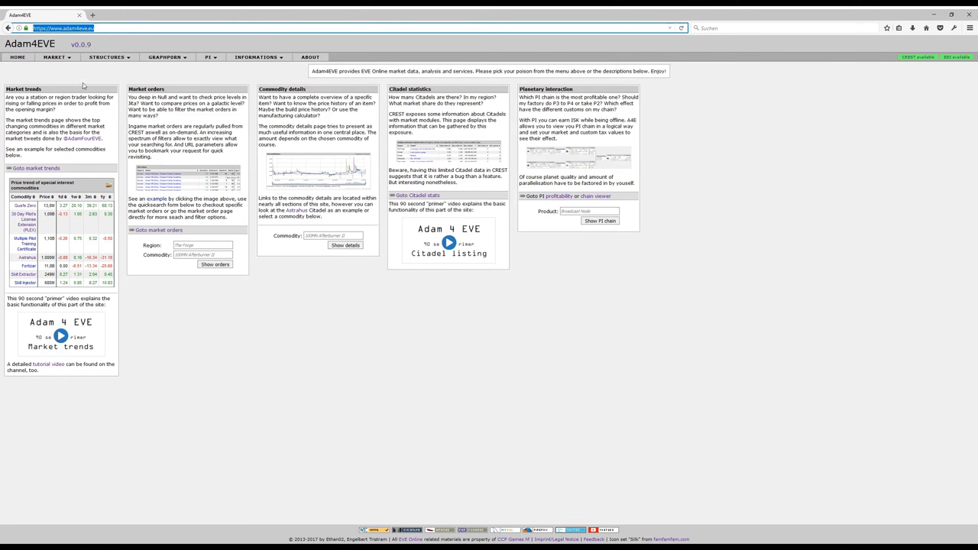
Navigate from the Market menu to the Market hubs overview page
{"action": "left_click", "coordinate": [55, 56]}
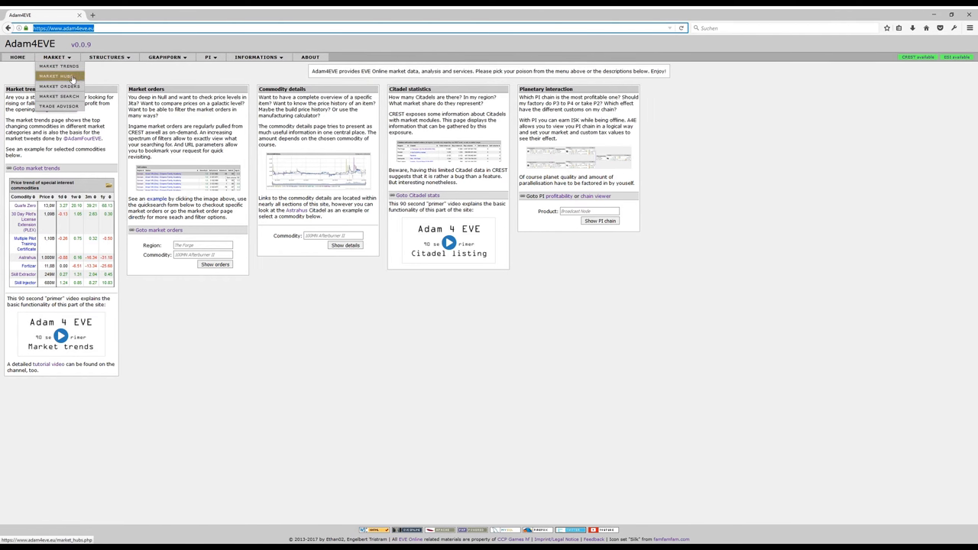
{"action": "left_click", "coordinate": [55, 76]}
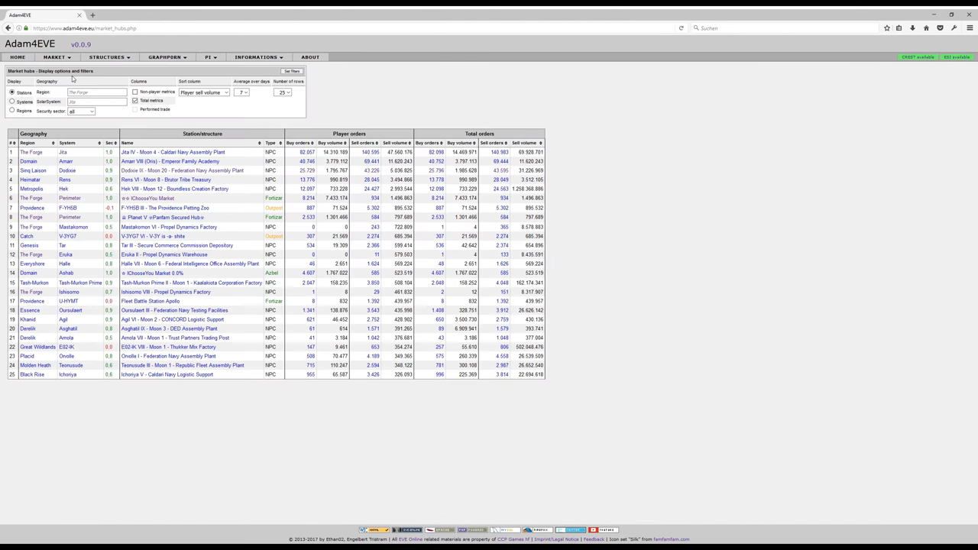
{"action": "mouse_move", "coordinate": [556, 135]}
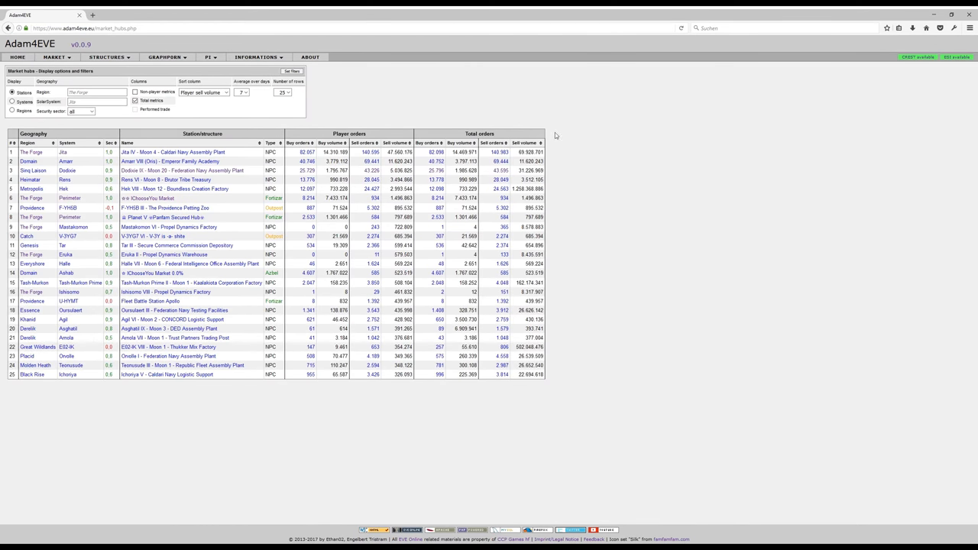
{"action": "mouse_move", "coordinate": [538, 127]}
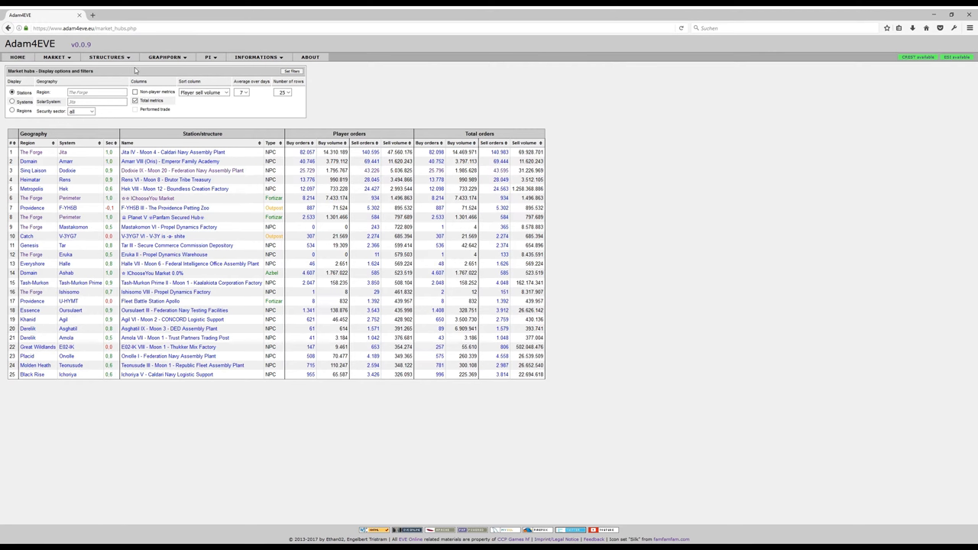
{"action": "mouse_move", "coordinate": [293, 134]}
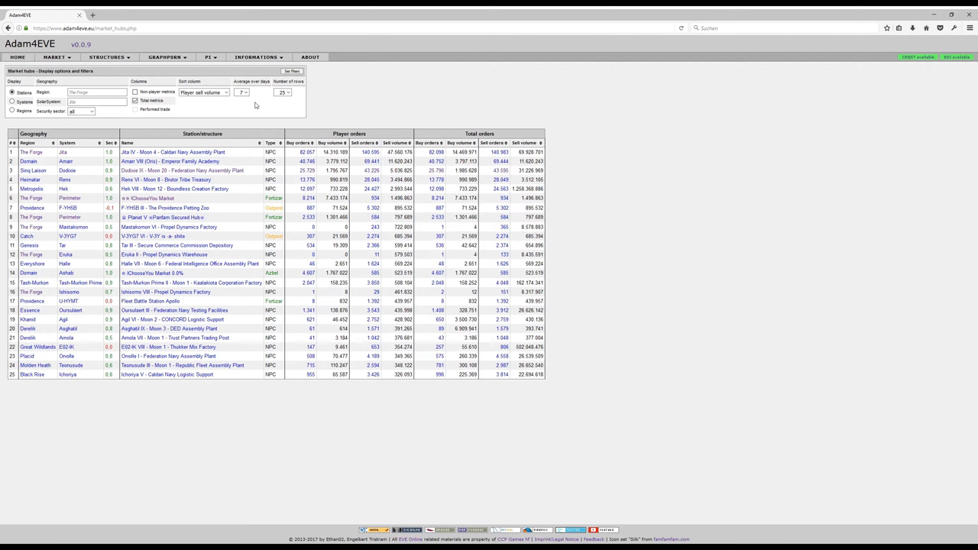
{"action": "mouse_move", "coordinate": [287, 112]}
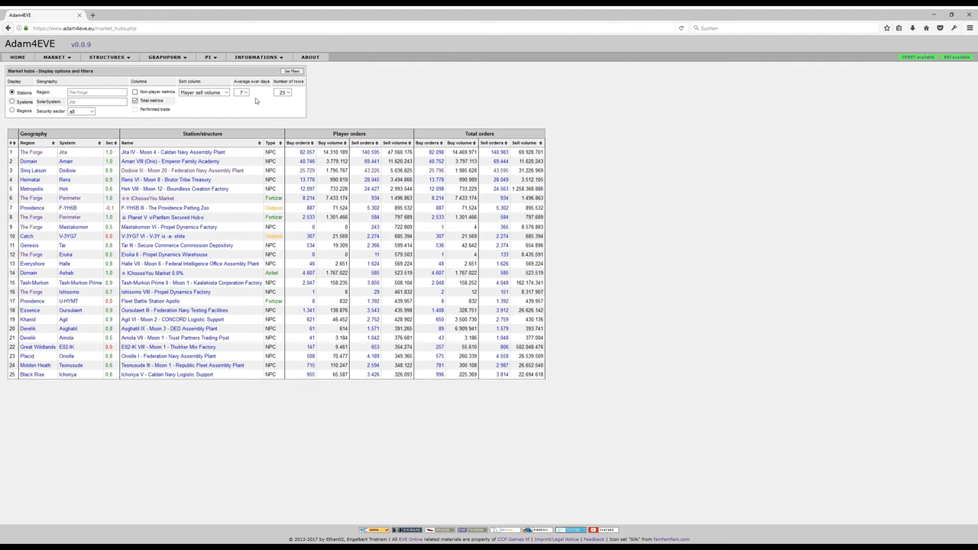
{"action": "mouse_move", "coordinate": [254, 97]}
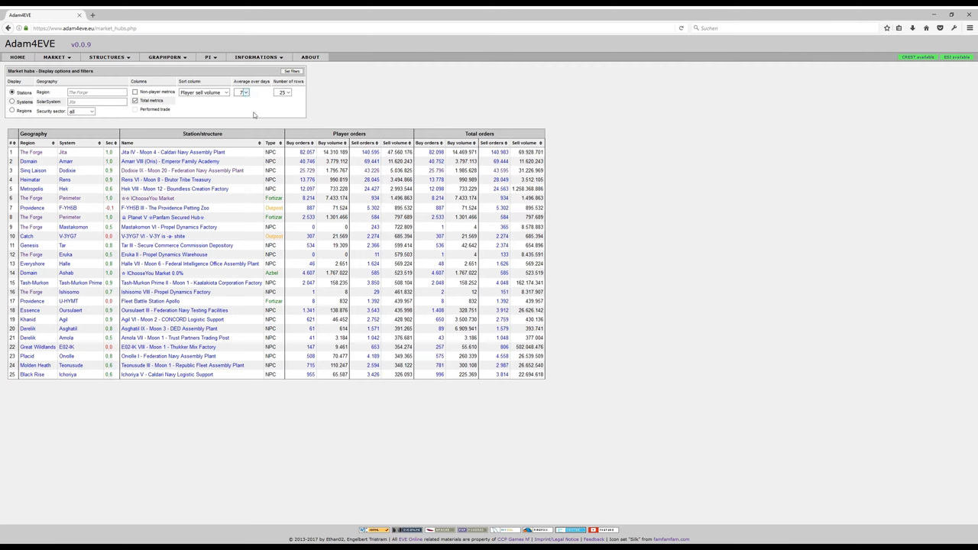
{"action": "left_click", "coordinate": [243, 92]}
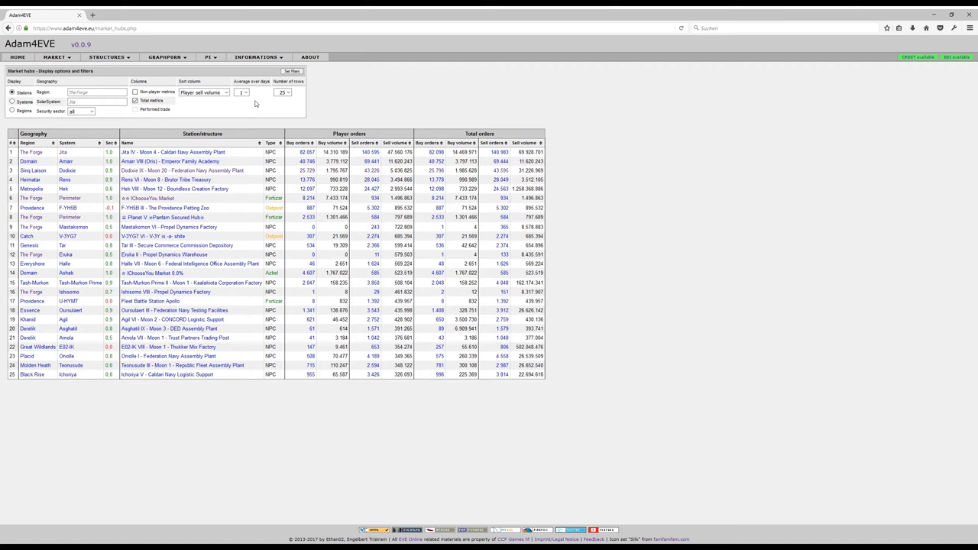
{"action": "mouse_move", "coordinate": [256, 104]}
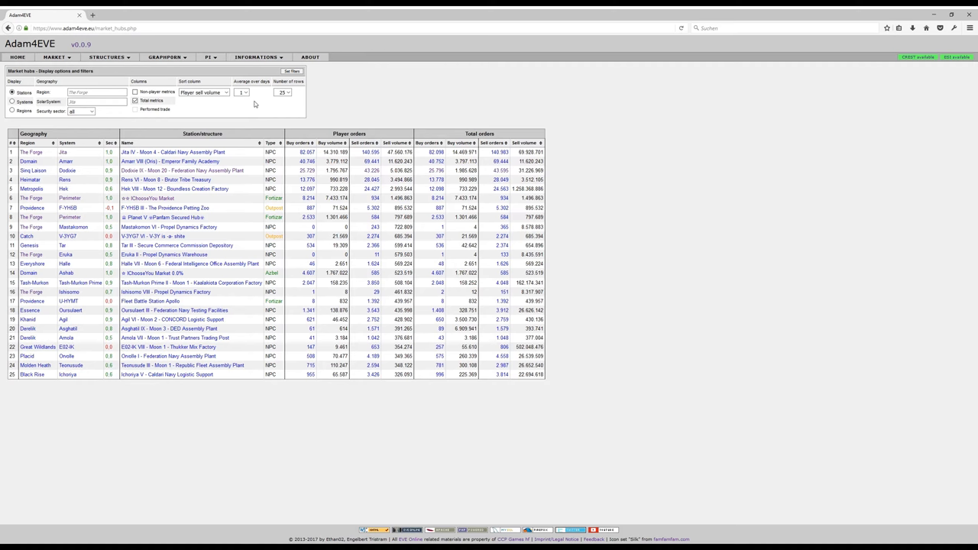
{"action": "mouse_move", "coordinate": [251, 101]}
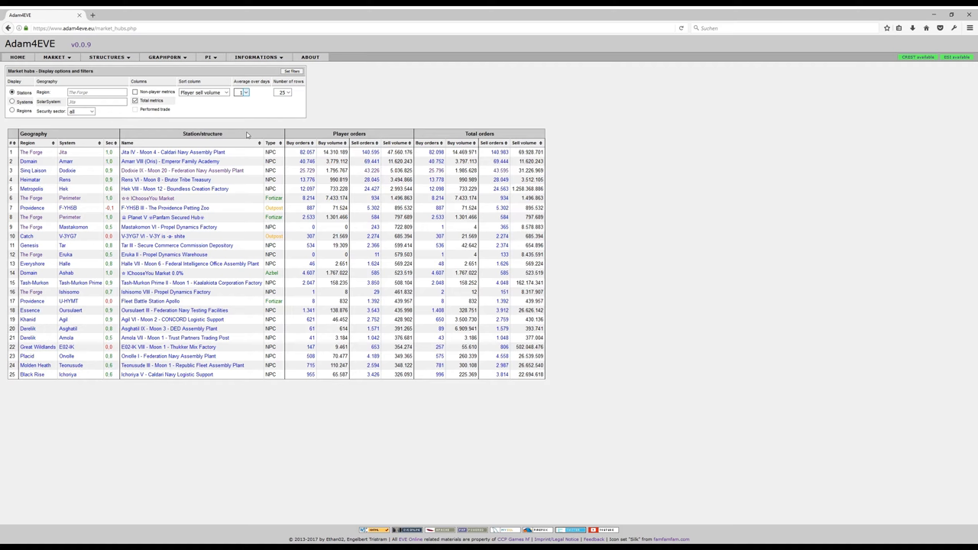
{"action": "mouse_move", "coordinate": [290, 124]}
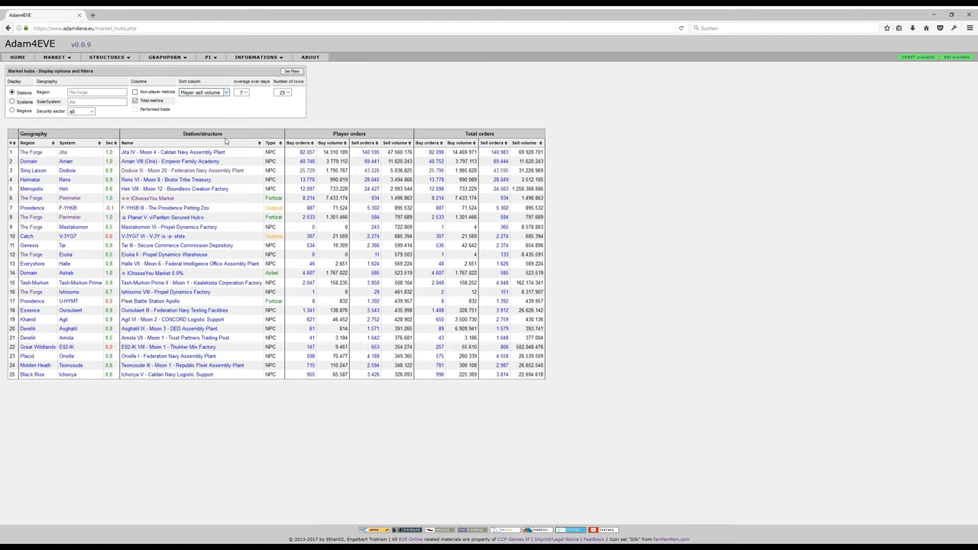
{"action": "mouse_move", "coordinate": [220, 125]}
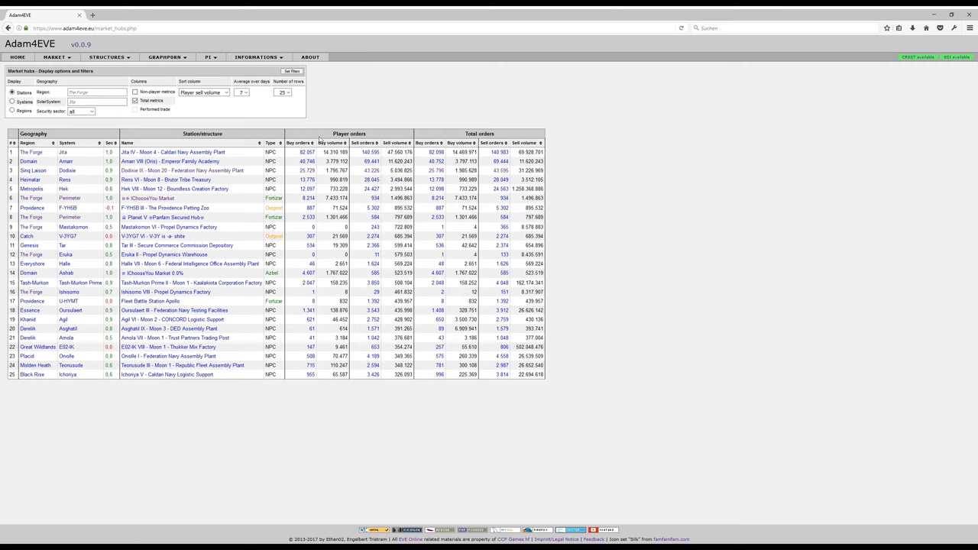
{"action": "mouse_move", "coordinate": [236, 150]}
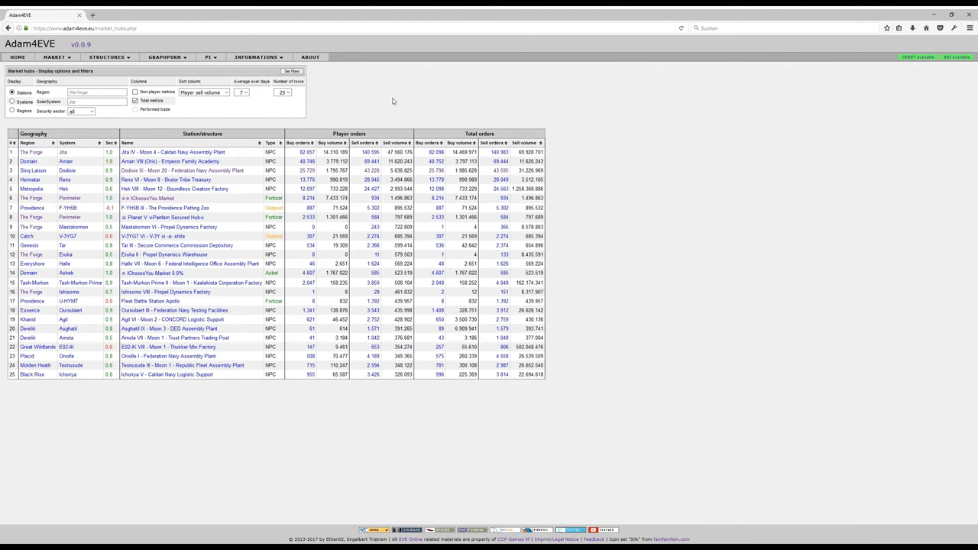
{"action": "mouse_move", "coordinate": [389, 100]}
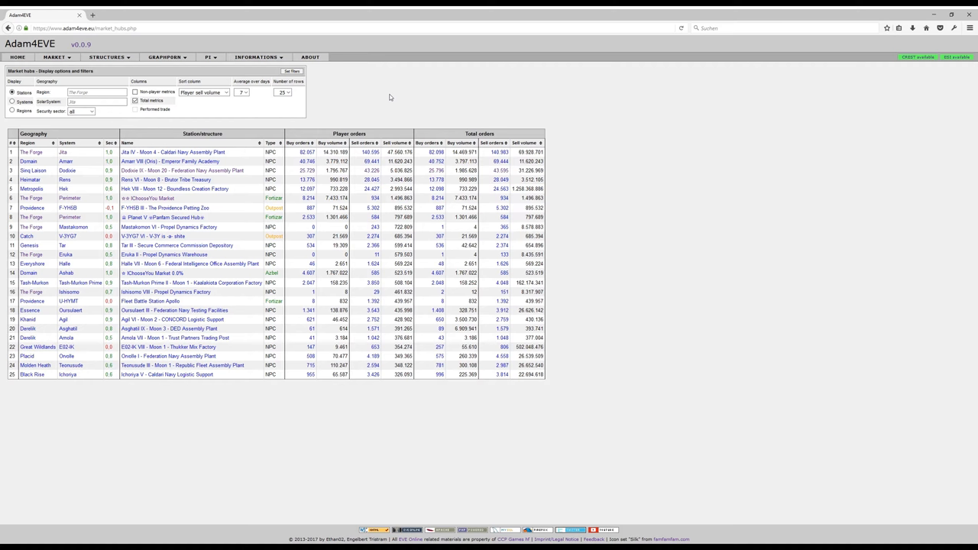
{"action": "mouse_move", "coordinate": [349, 123]}
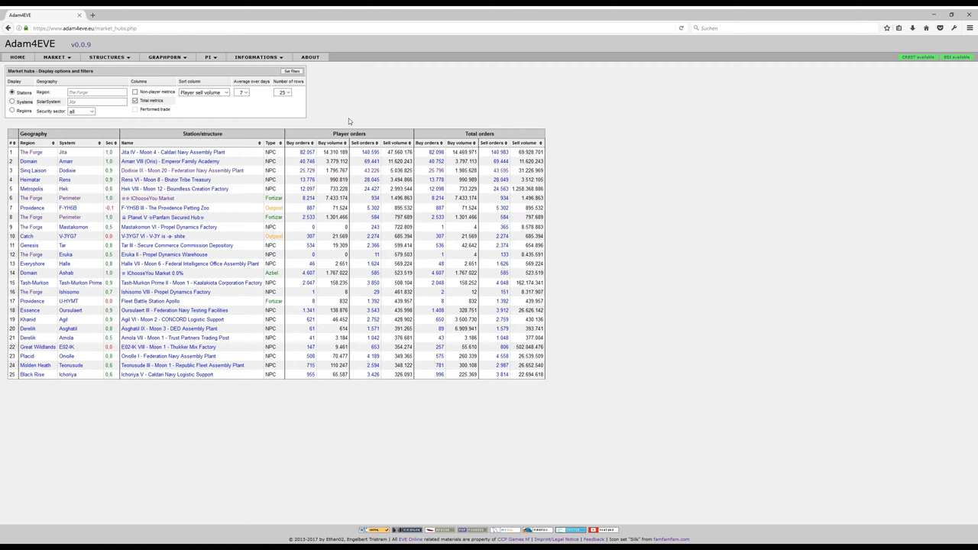
{"action": "mouse_move", "coordinate": [351, 122]}
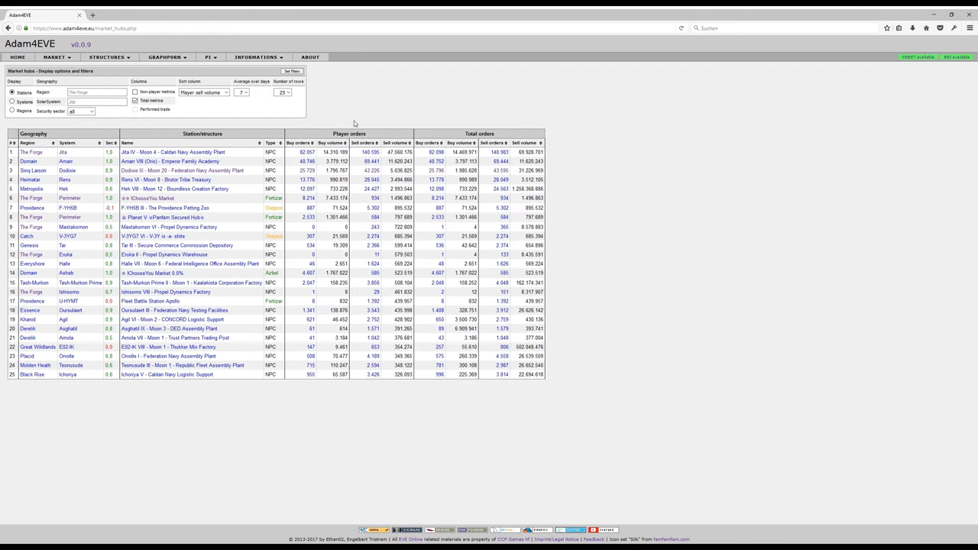
{"action": "mouse_move", "coordinate": [352, 125]}
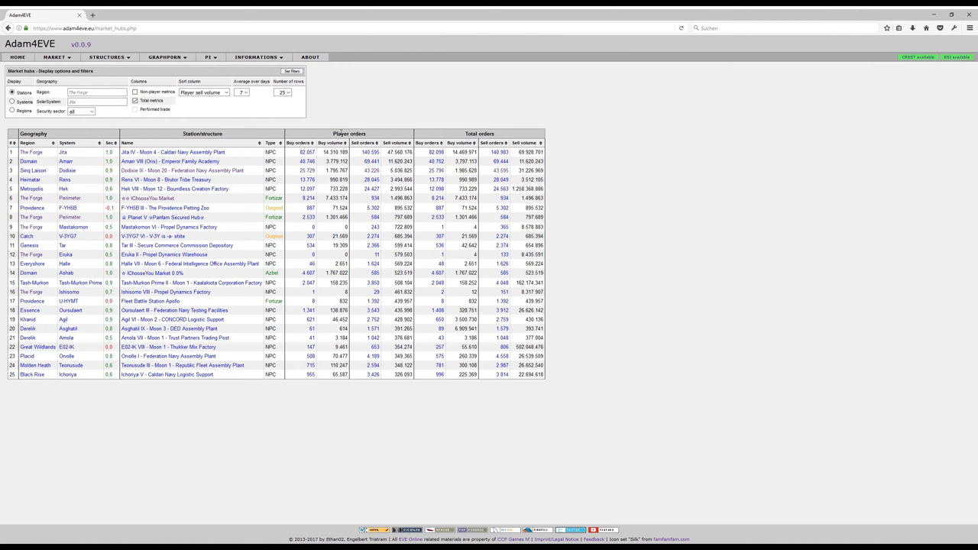
{"action": "mouse_move", "coordinate": [345, 131]}
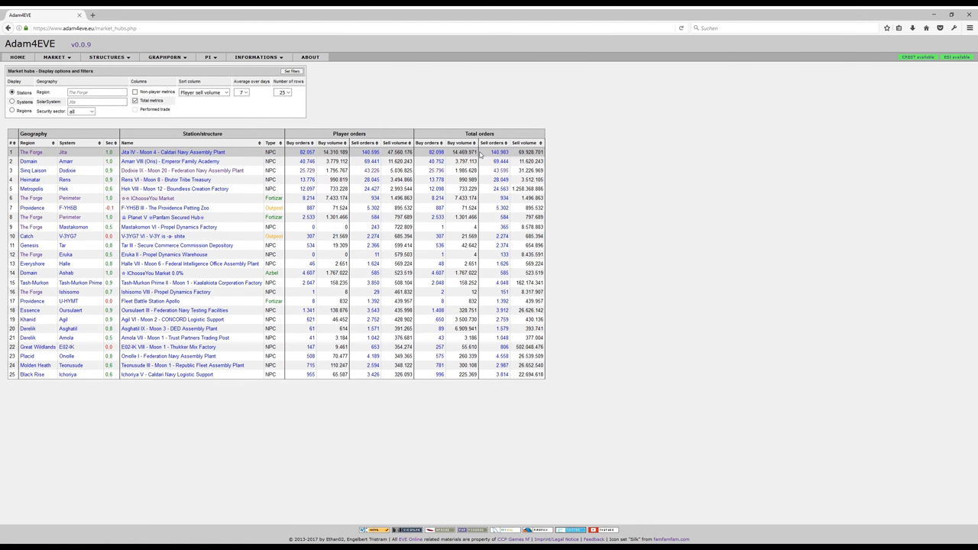
{"action": "double_click", "coordinate": [527, 153]}
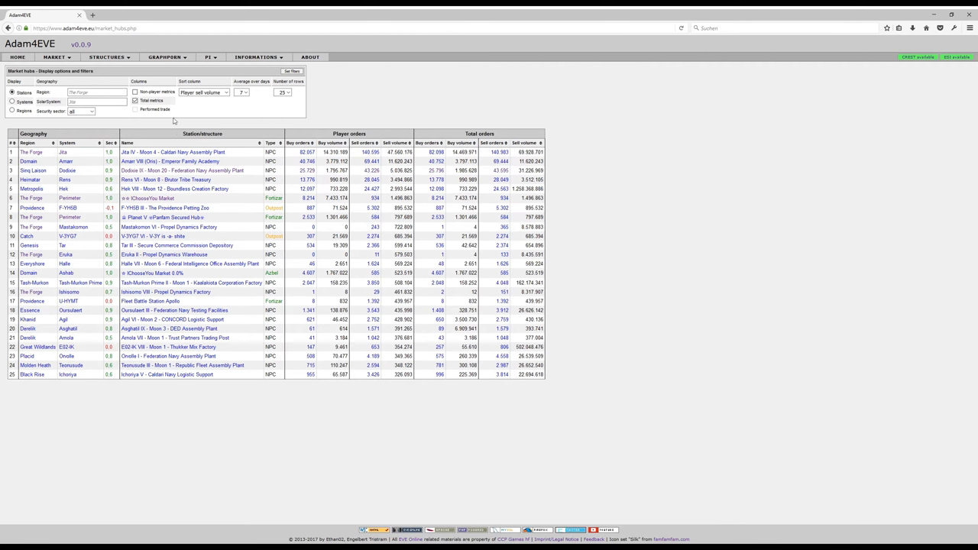
{"action": "mouse_move", "coordinate": [178, 116]}
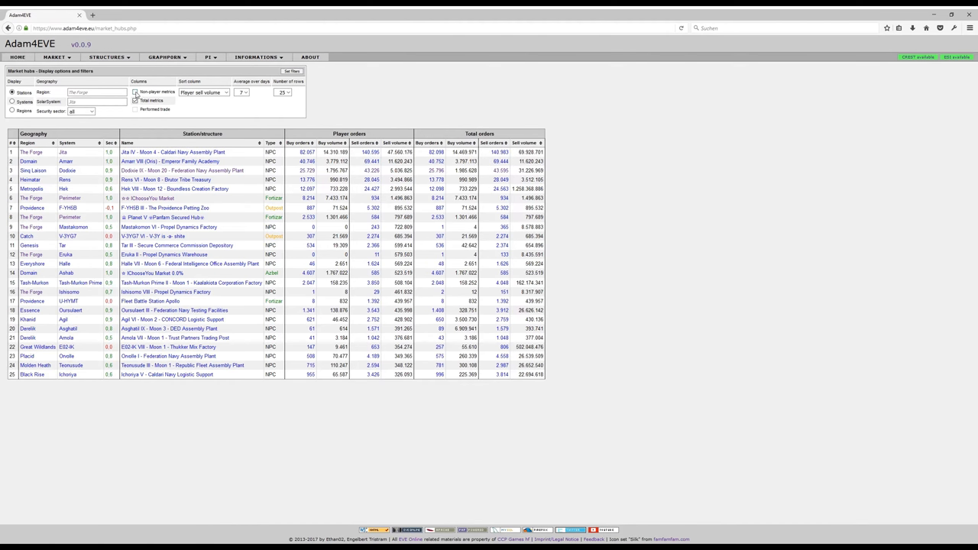
Enable the 'Non-player stations' display option to add non-player order columns
{"action": "left_click", "coordinate": [136, 91]}
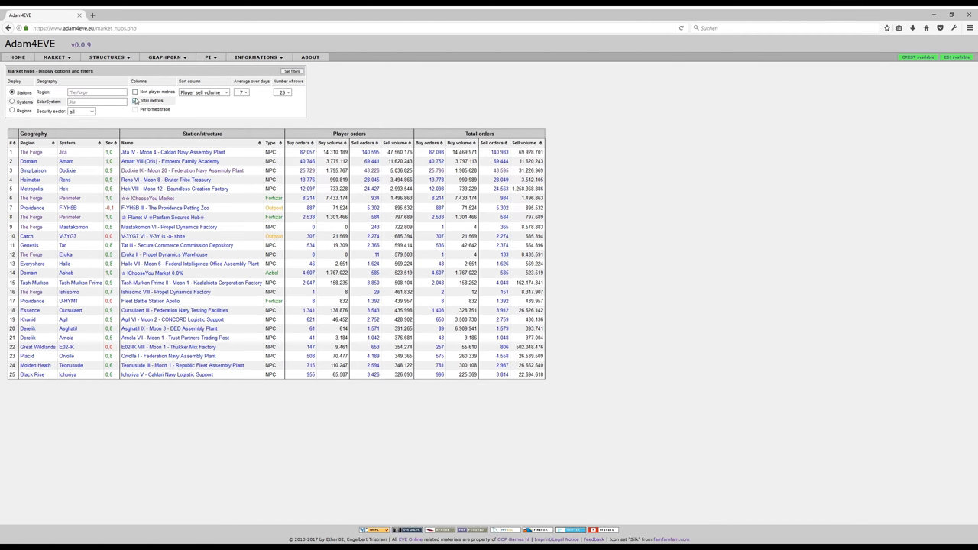
{"action": "left_click", "coordinate": [135, 101]}
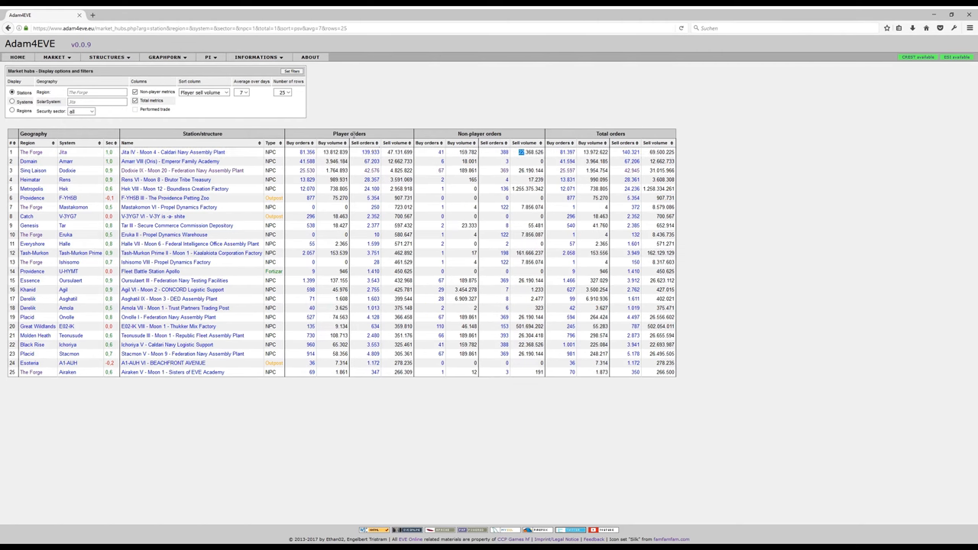
{"action": "left_click", "coordinate": [191, 153]}
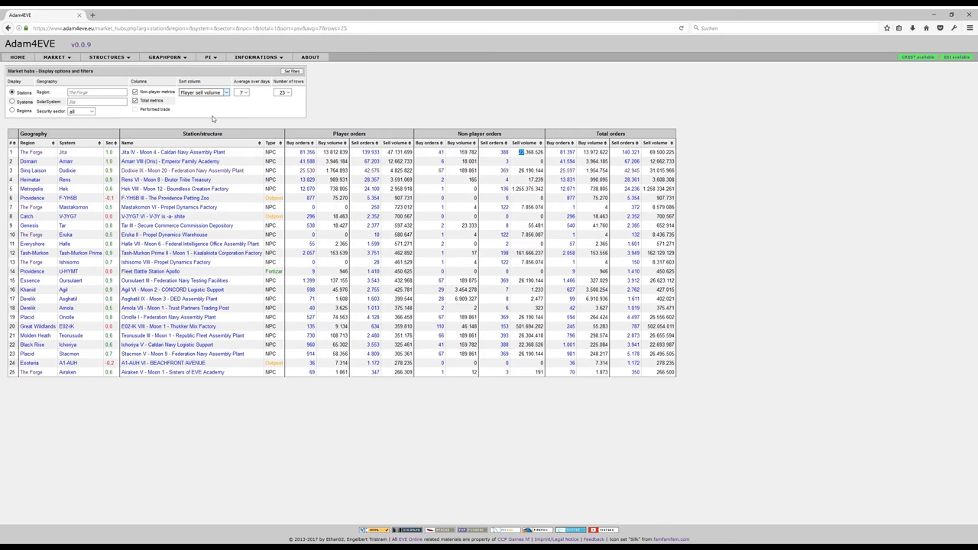
Sort the station table by the 'Player buy orders' column
{"action": "left_click", "coordinate": [201, 91]}
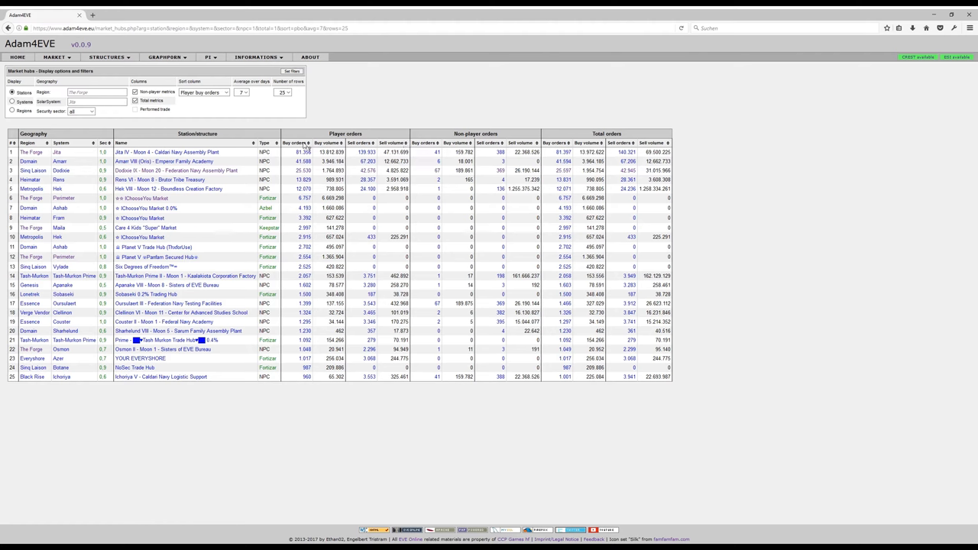
{"action": "mouse_move", "coordinate": [398, 117]}
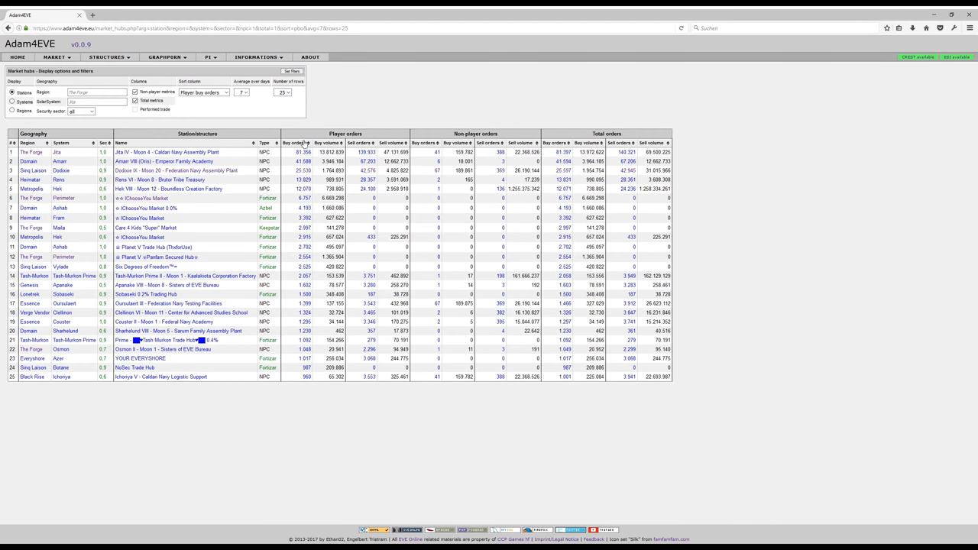
{"action": "mouse_move", "coordinate": [329, 147]}
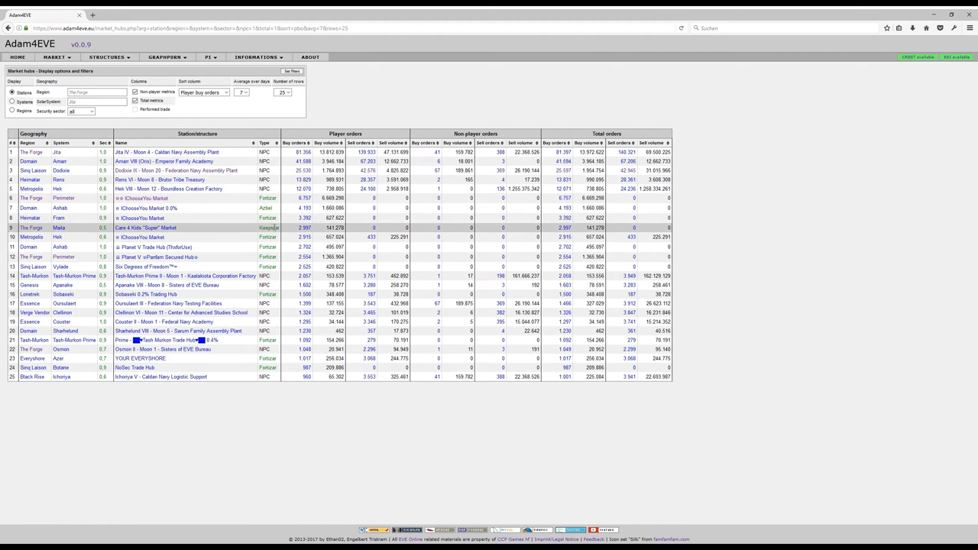
{"action": "mouse_move", "coordinate": [289, 199]}
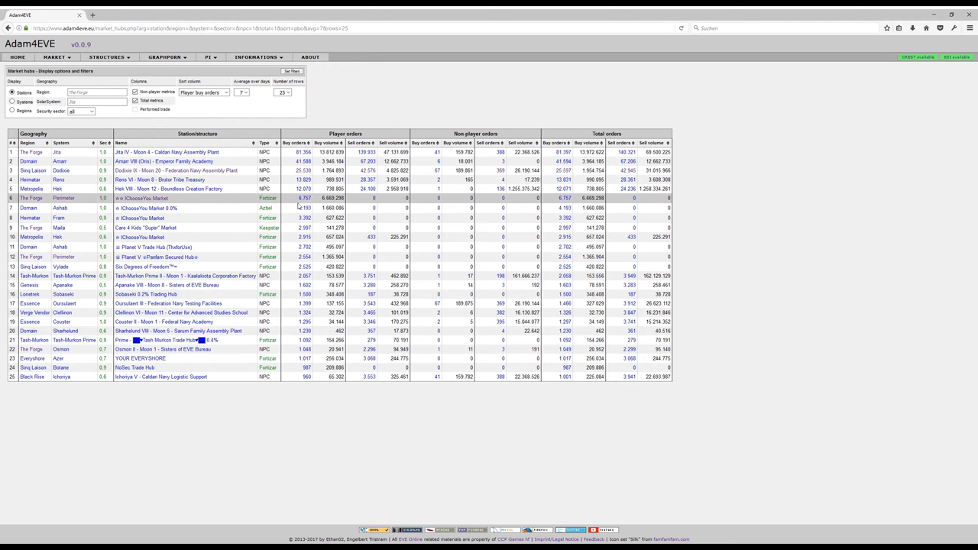
{"action": "mouse_move", "coordinate": [411, 205]}
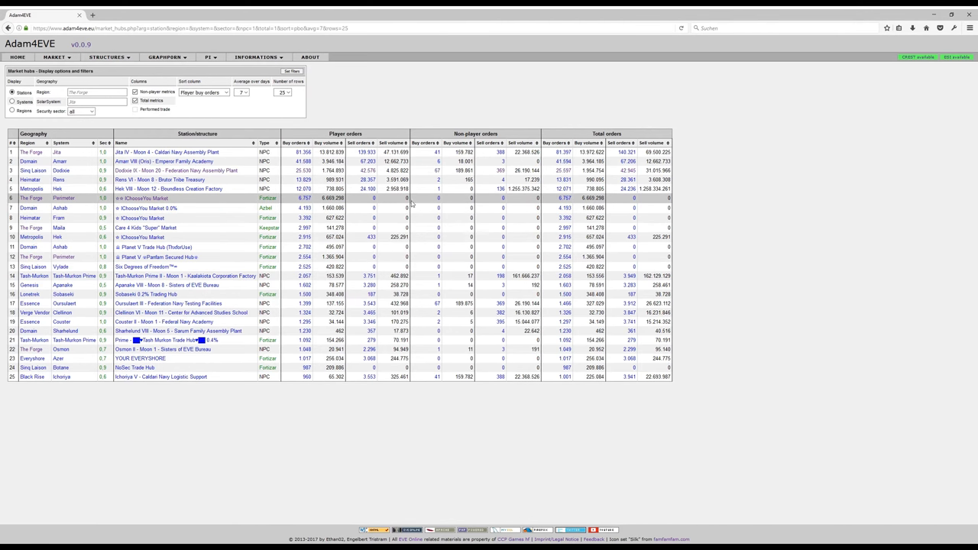
{"action": "mouse_move", "coordinate": [278, 204]}
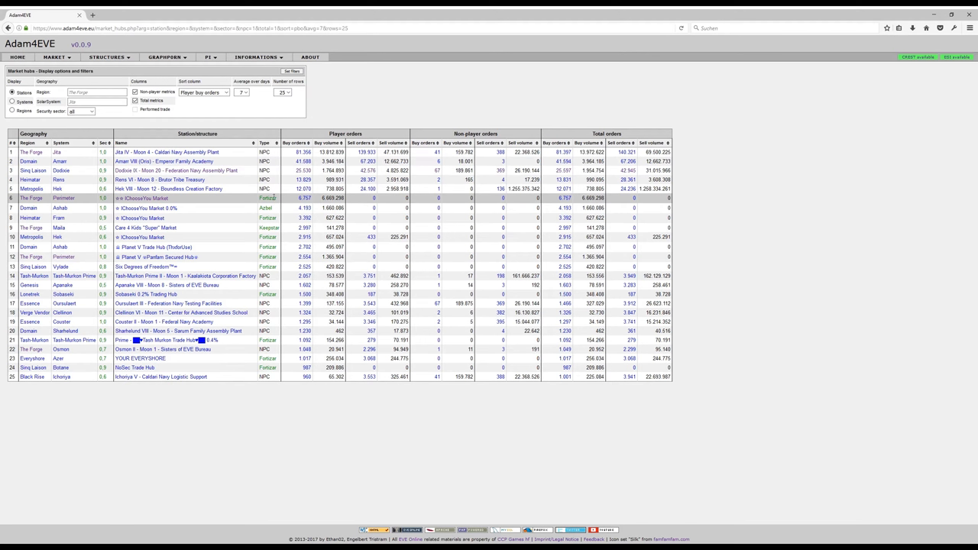
{"action": "mouse_move", "coordinate": [259, 202]}
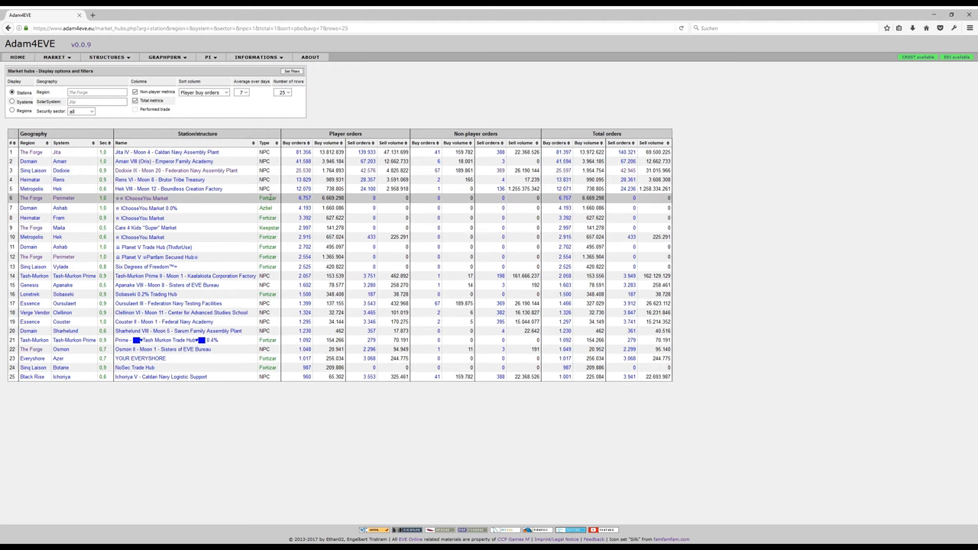
{"action": "mouse_move", "coordinate": [278, 217]}
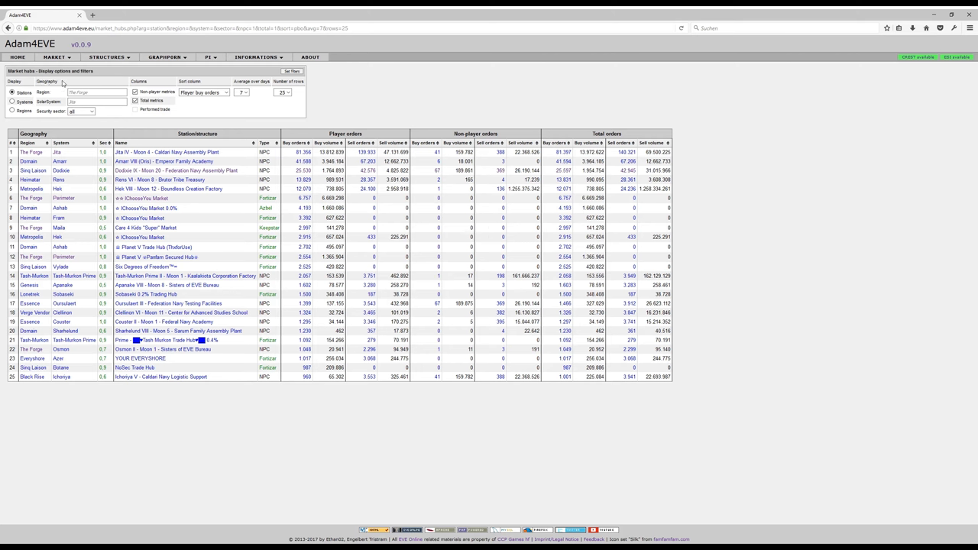
Filter to LowSec stations and sort them by player sell volume, putting Villore first
{"action": "left_click", "coordinate": [95, 101]}
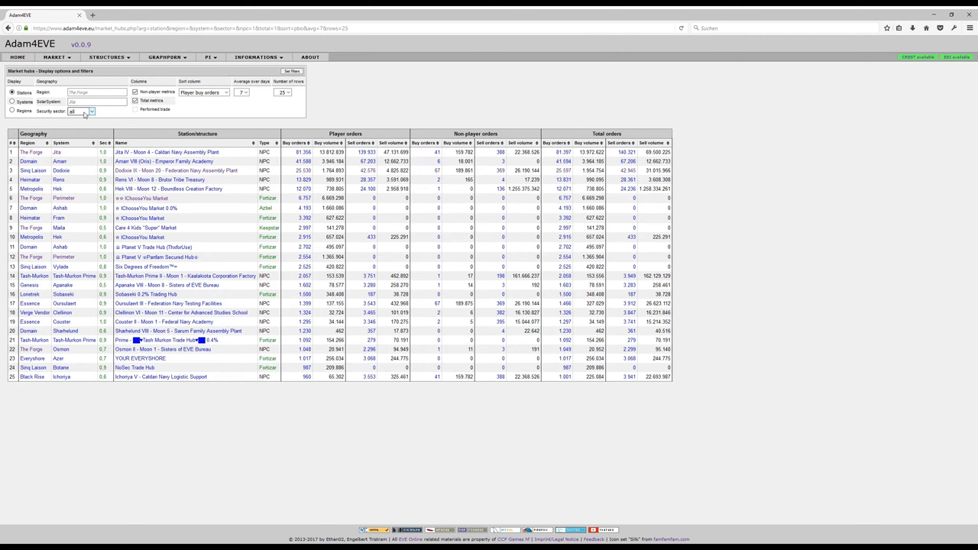
{"action": "left_click", "coordinate": [80, 110]}
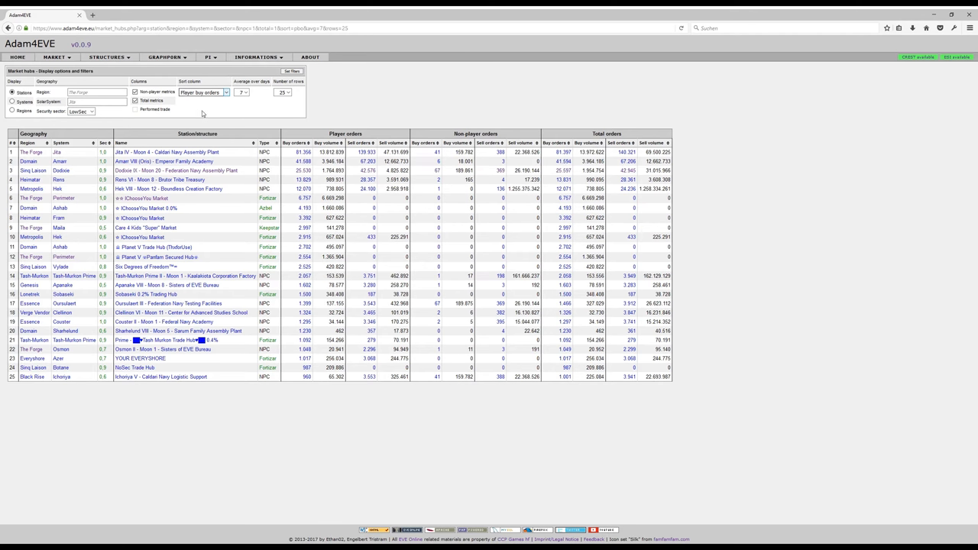
{"action": "left_click", "coordinate": [201, 93]}
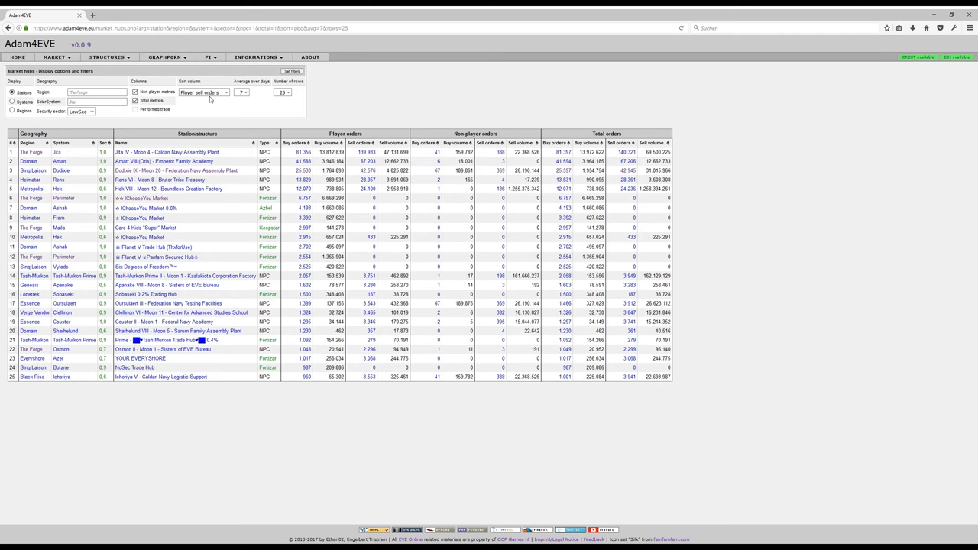
{"action": "left_click", "coordinate": [201, 92]}
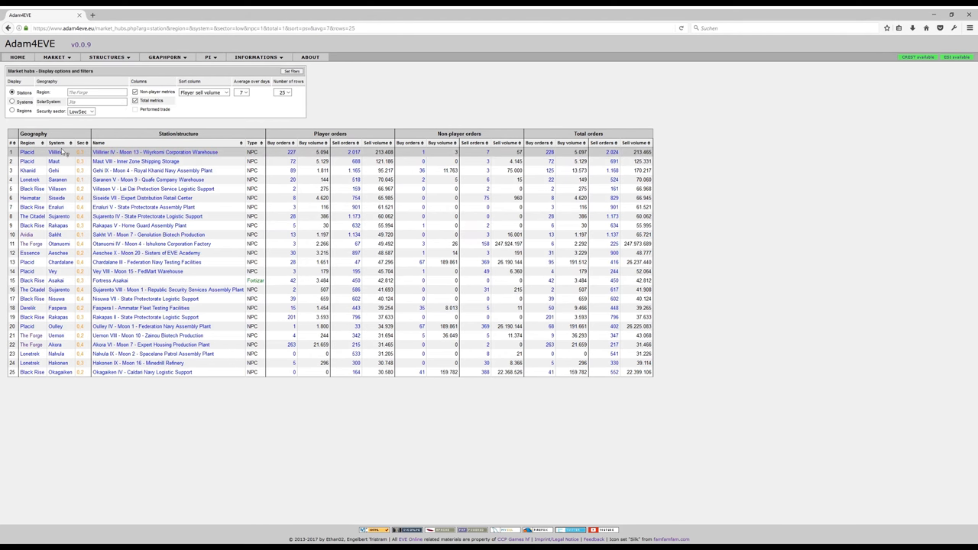
{"action": "mouse_move", "coordinate": [192, 160]}
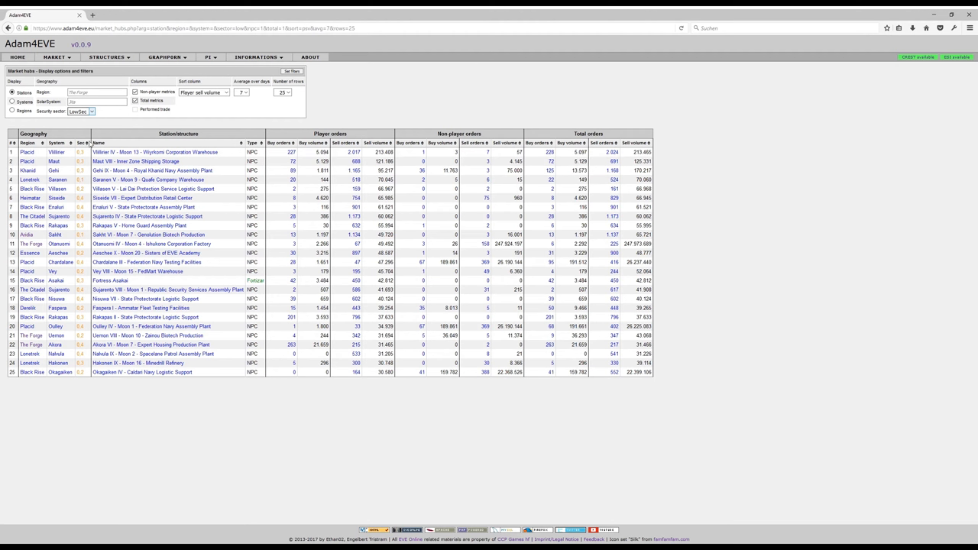
Change the security sector filter to wormhole space for the Thera stations
{"action": "left_click", "coordinate": [79, 110]}
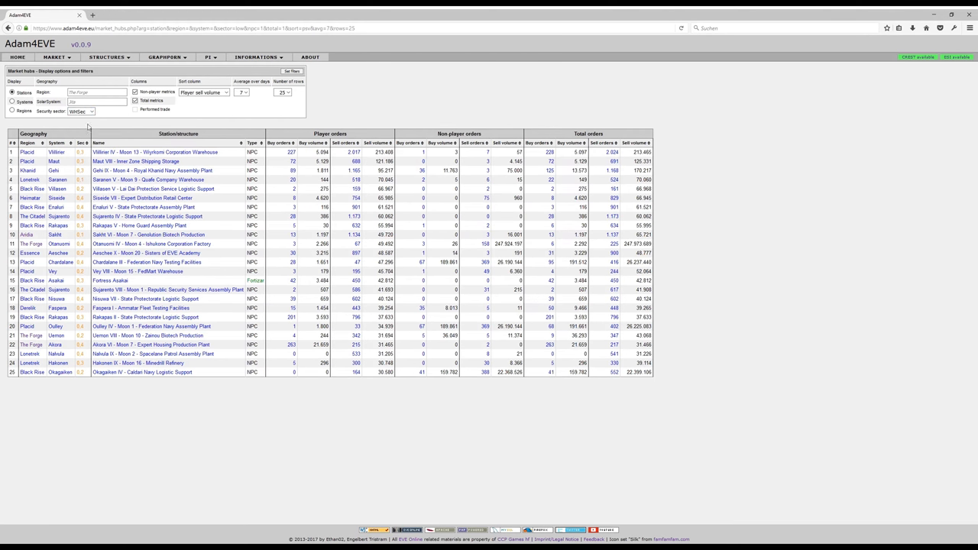
{"action": "mouse_move", "coordinate": [319, 101]}
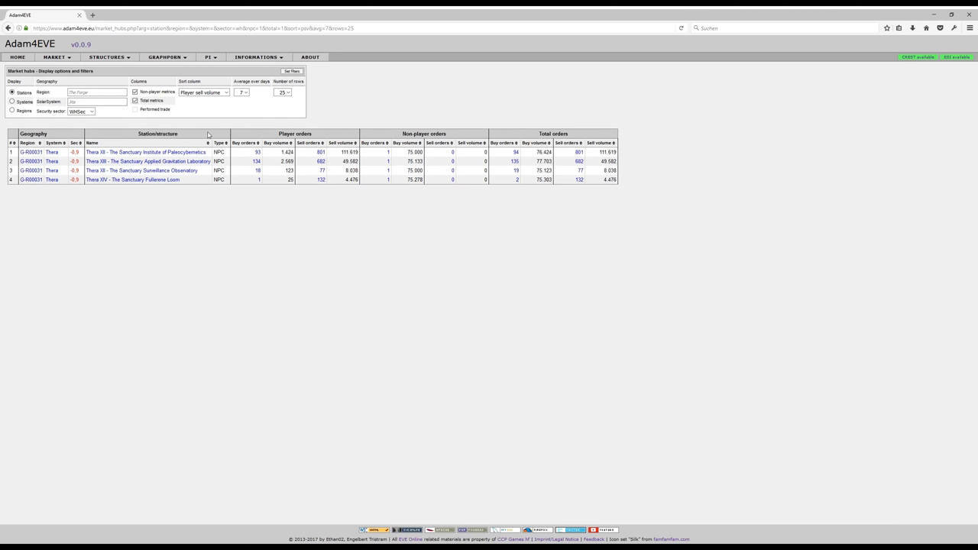
{"action": "mouse_move", "coordinate": [192, 126]}
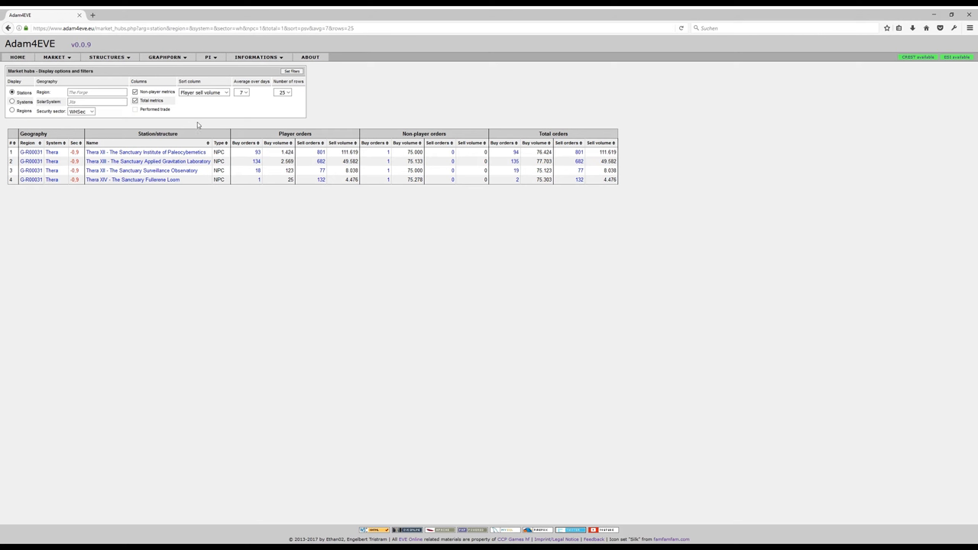
{"action": "mouse_move", "coordinate": [93, 101]}
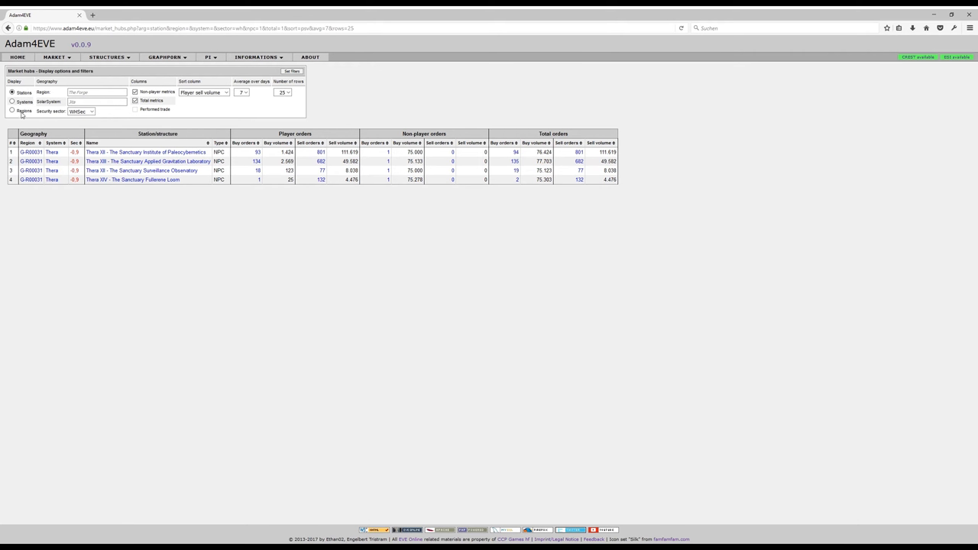
Switch the display to aggregate the market summary per solar system
{"action": "left_click", "coordinate": [55, 57]}
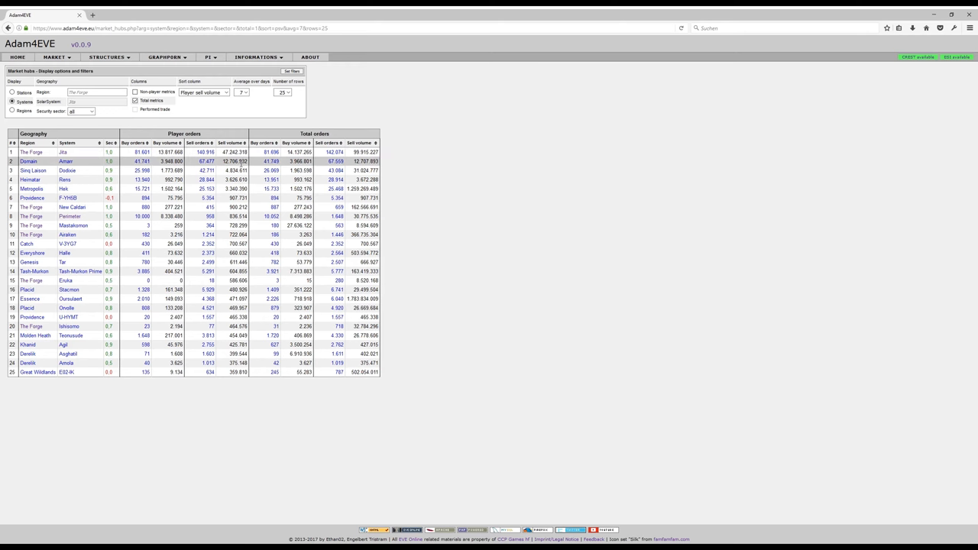
{"action": "mouse_move", "coordinate": [79, 189]}
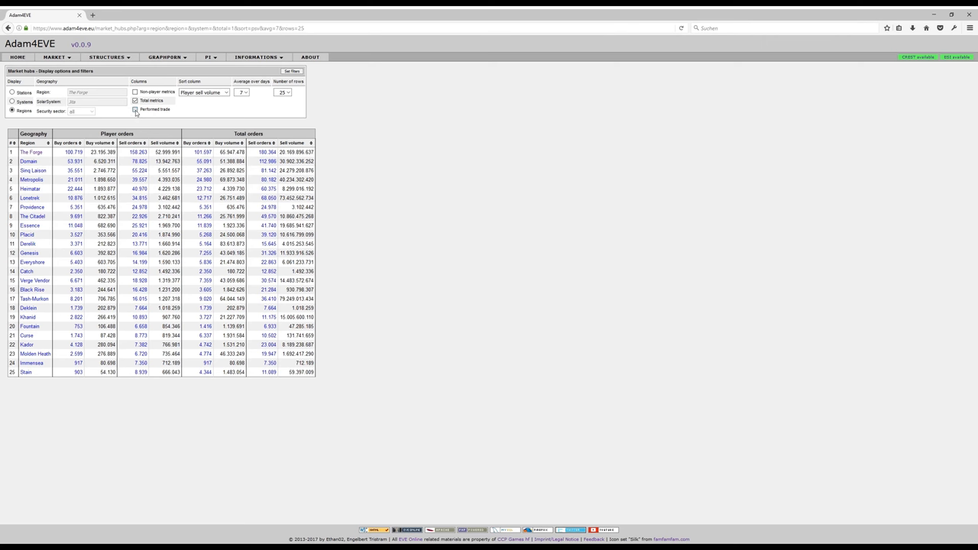
{"action": "left_click", "coordinate": [134, 110]}
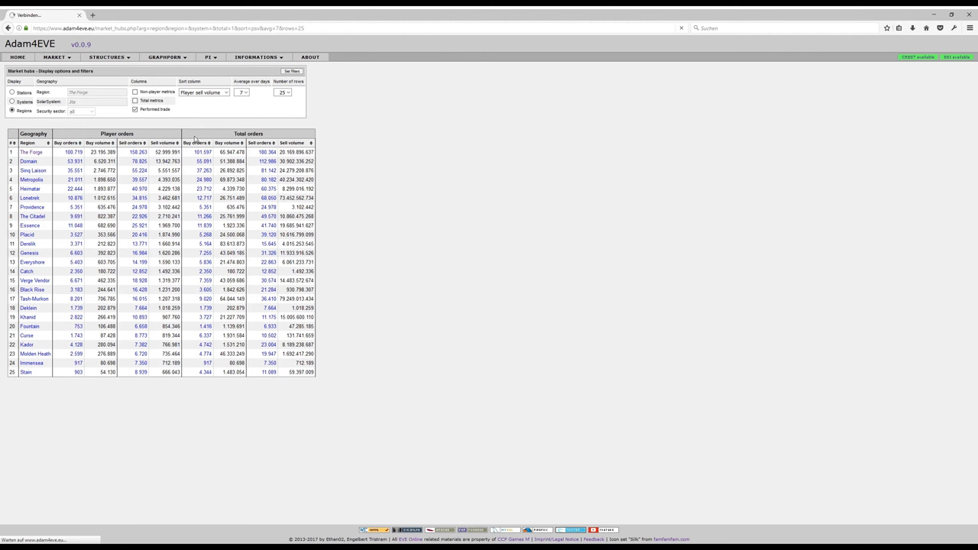
{"action": "left_click", "coordinate": [247, 133]}
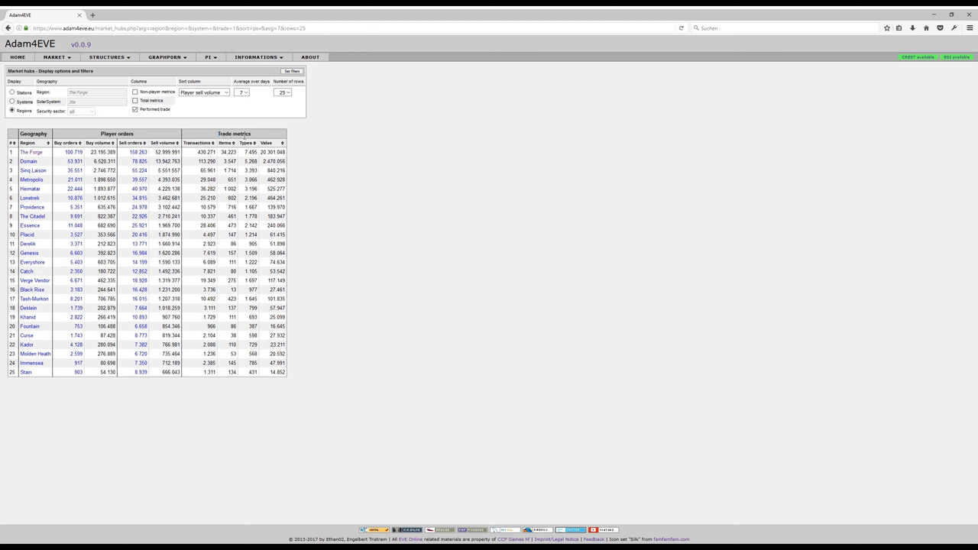
{"action": "mouse_move", "coordinate": [113, 127]}
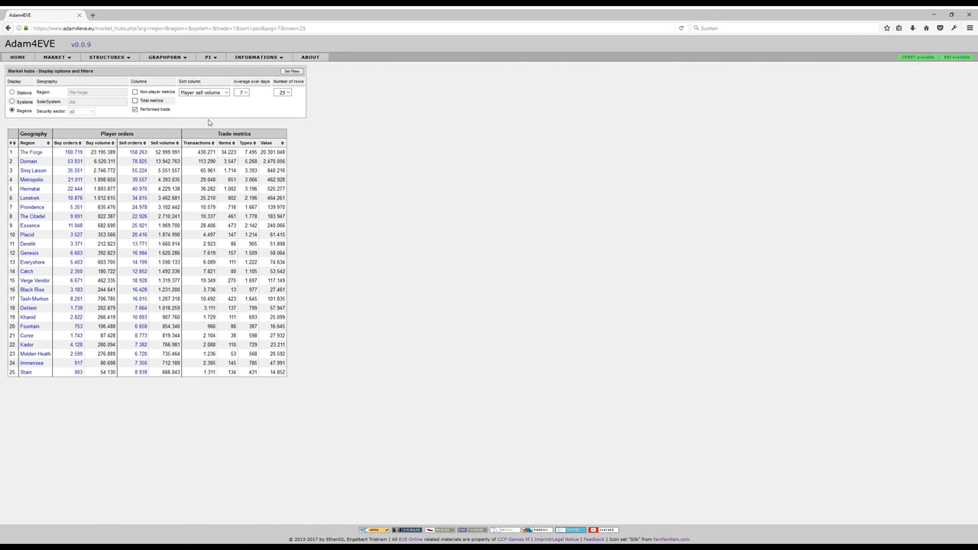
{"action": "mouse_move", "coordinate": [235, 101]}
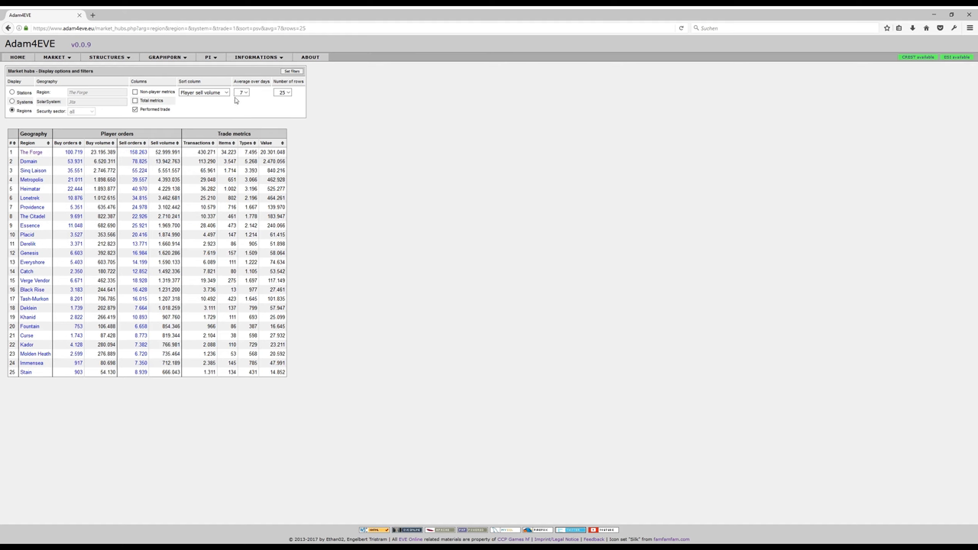
{"action": "mouse_move", "coordinate": [238, 125]}
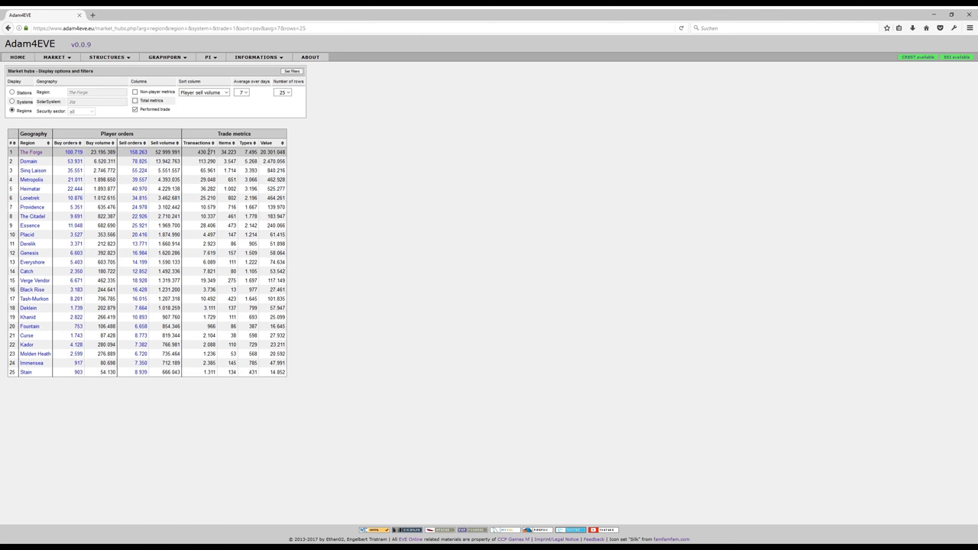
{"action": "mouse_move", "coordinate": [202, 147]}
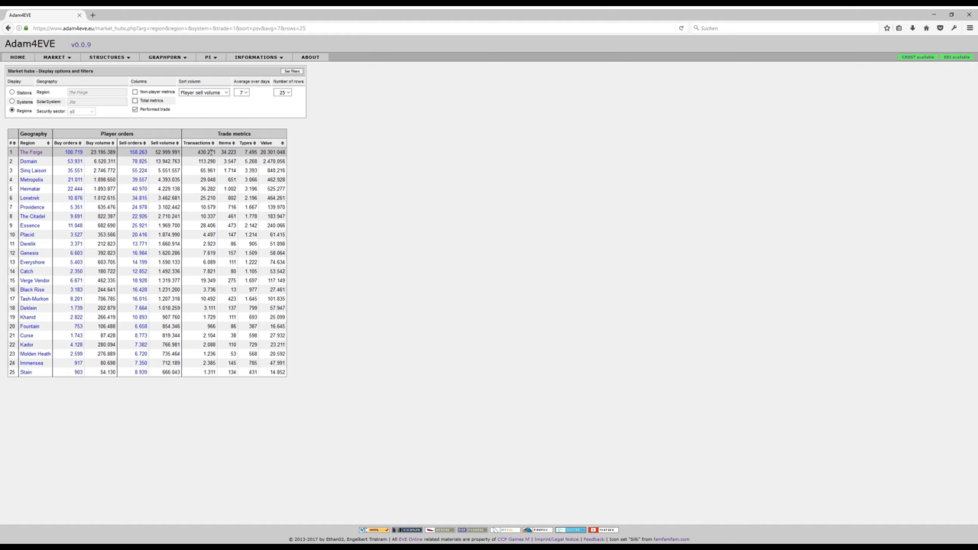
{"action": "mouse_move", "coordinate": [211, 153]}
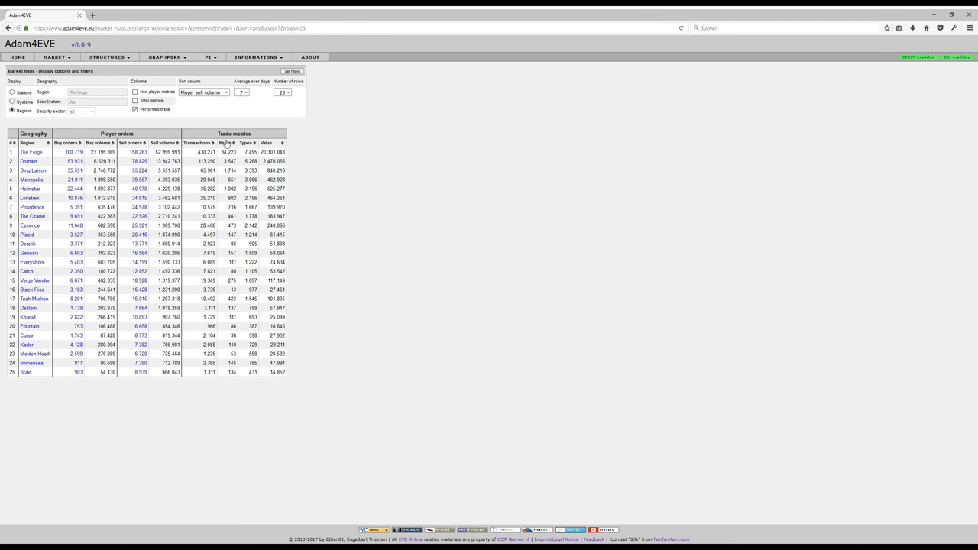
{"action": "mouse_move", "coordinate": [229, 147]}
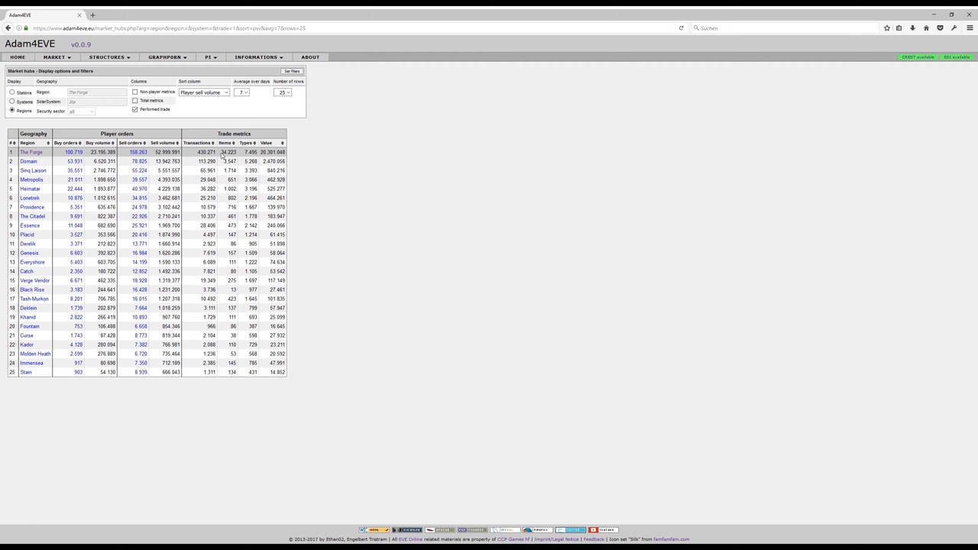
{"action": "double_click", "coordinate": [229, 151]}
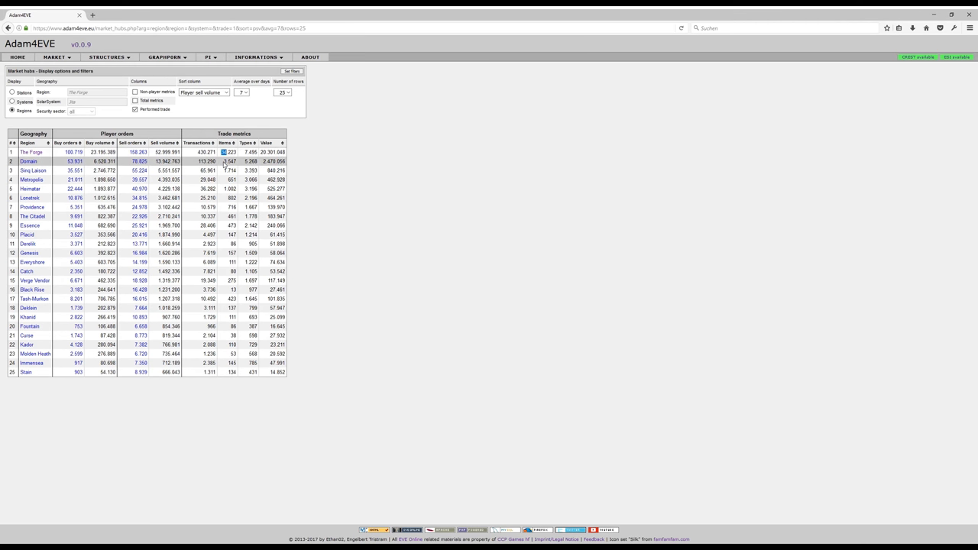
{"action": "mouse_move", "coordinate": [223, 163]}
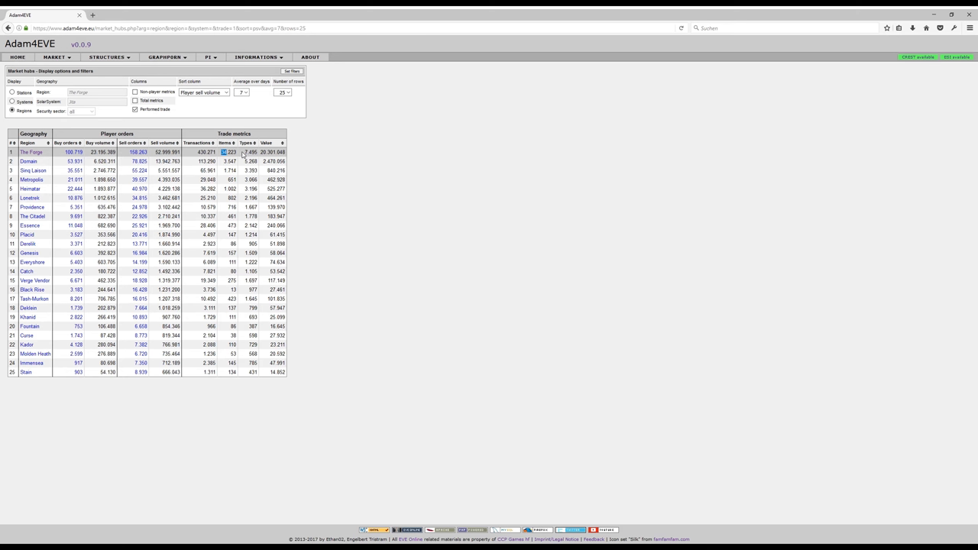
{"action": "mouse_move", "coordinate": [246, 143]}
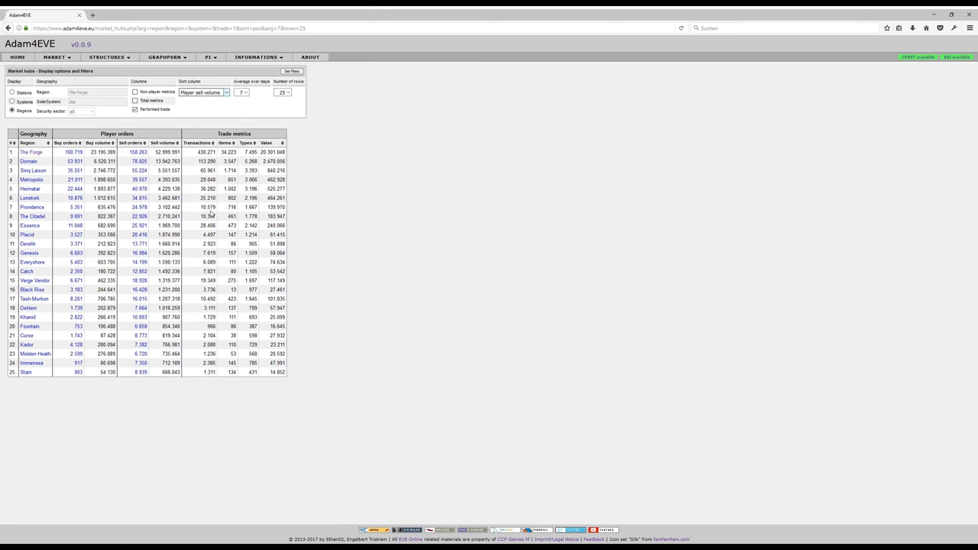
Sort the region table by trade types and open The Forge region details in a new tab
{"action": "left_click", "coordinate": [202, 91]}
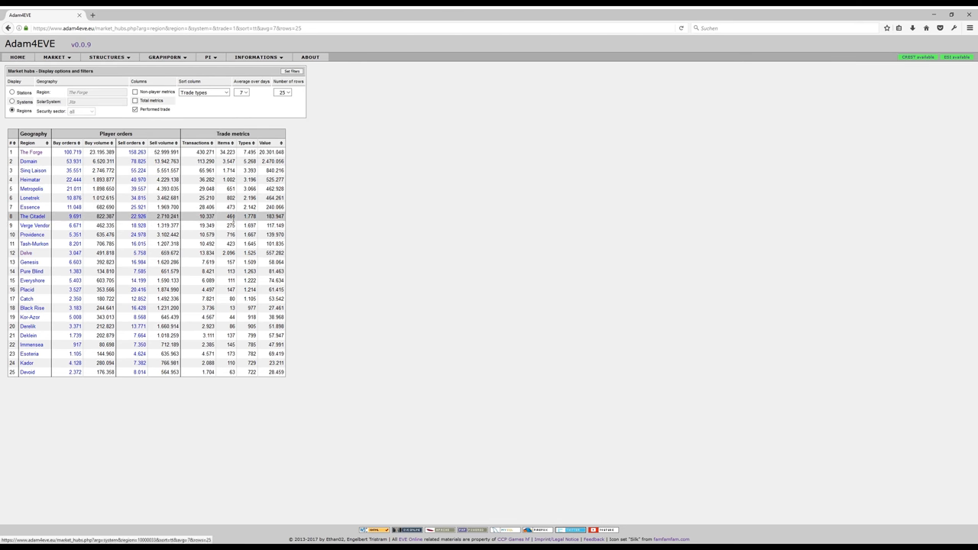
{"action": "double_click", "coordinate": [251, 217]}
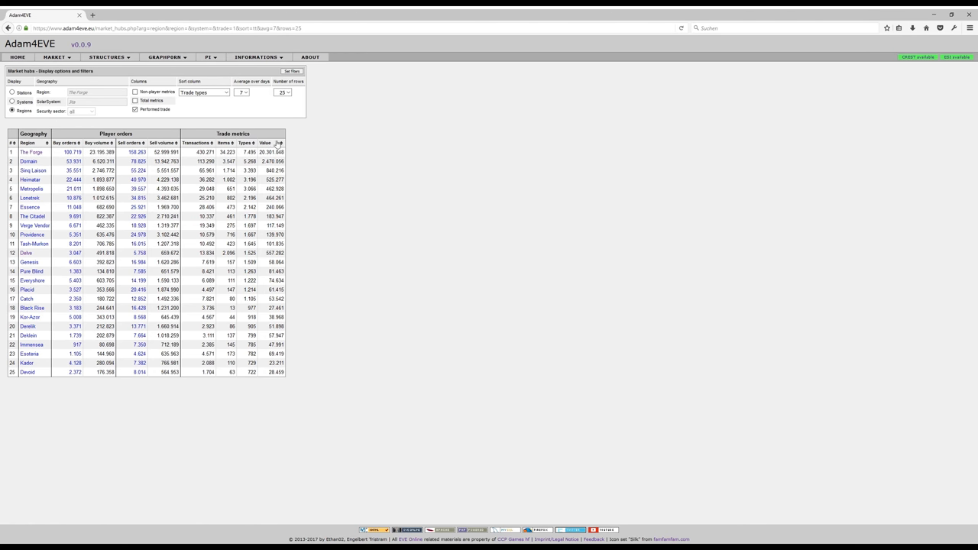
{"action": "mouse_move", "coordinate": [217, 138]}
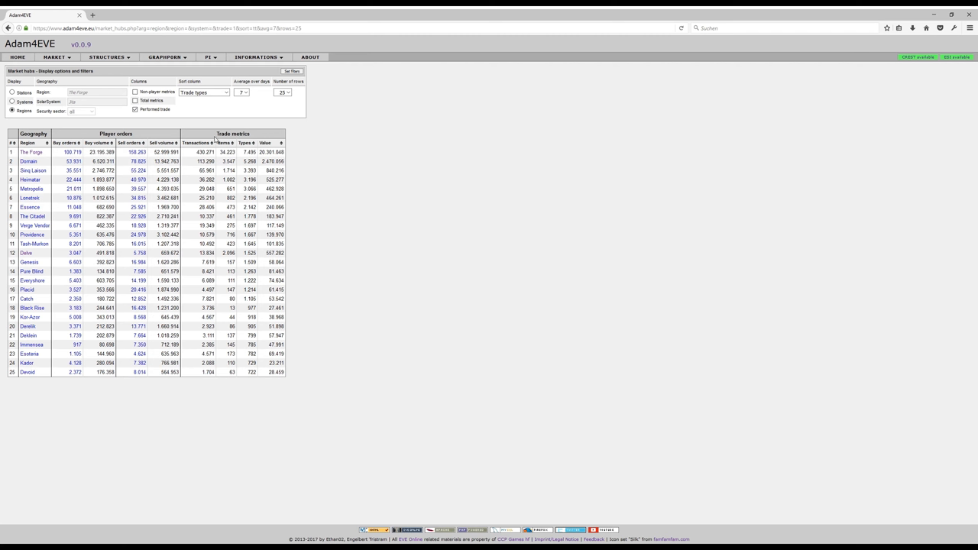
{"action": "mouse_move", "coordinate": [215, 138]}
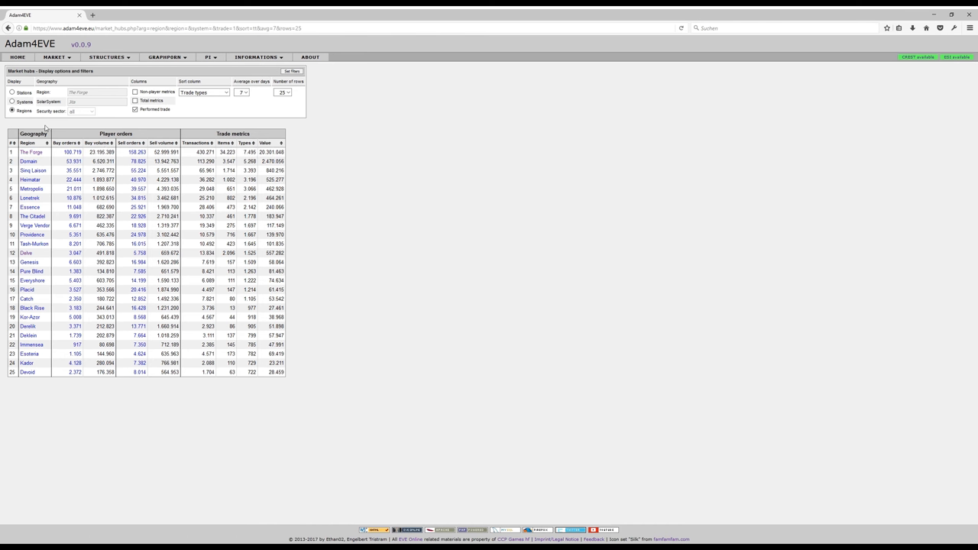
{"action": "mouse_move", "coordinate": [28, 162]}
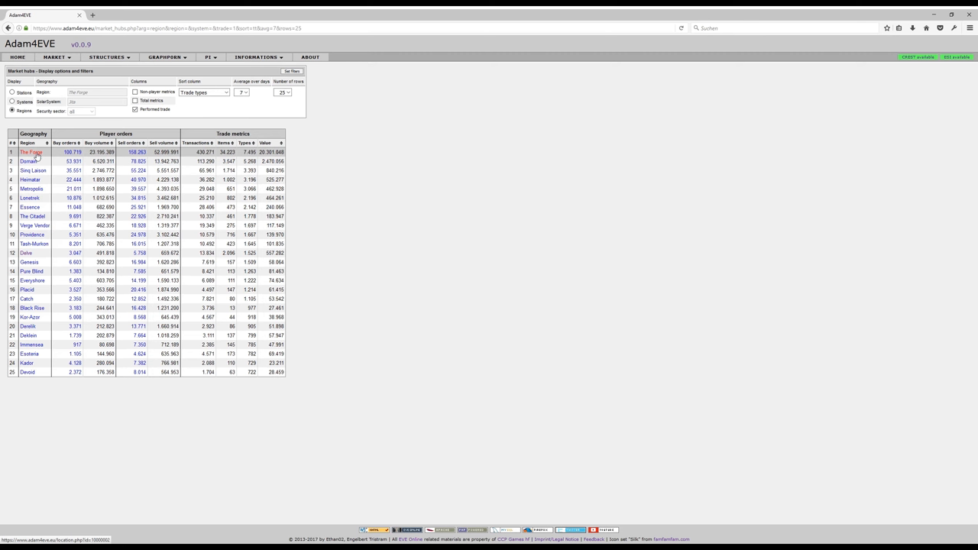
{"action": "left_click", "coordinate": [30, 153]}
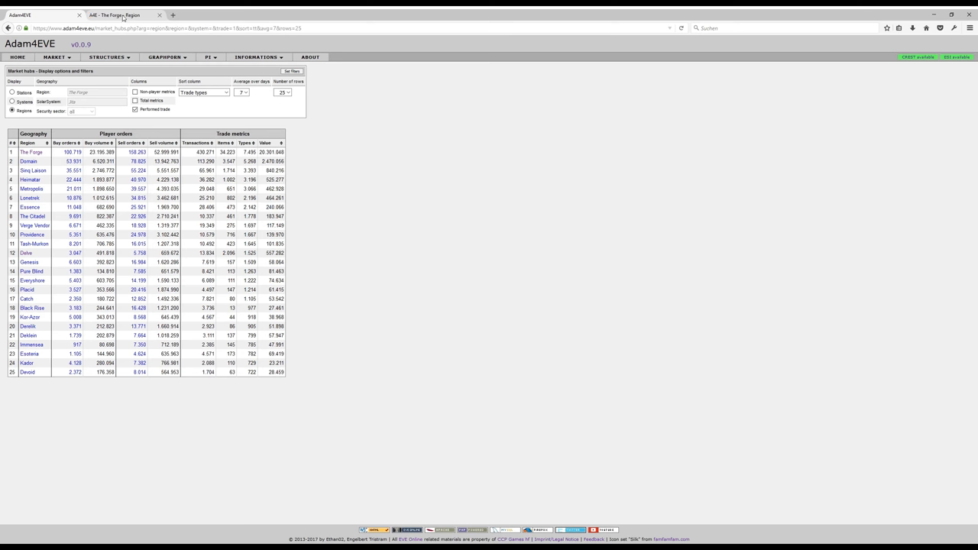
Switch to the 'A4E - The Forge | Region' tab showing its trade history charts
{"action": "left_click", "coordinate": [30, 152]}
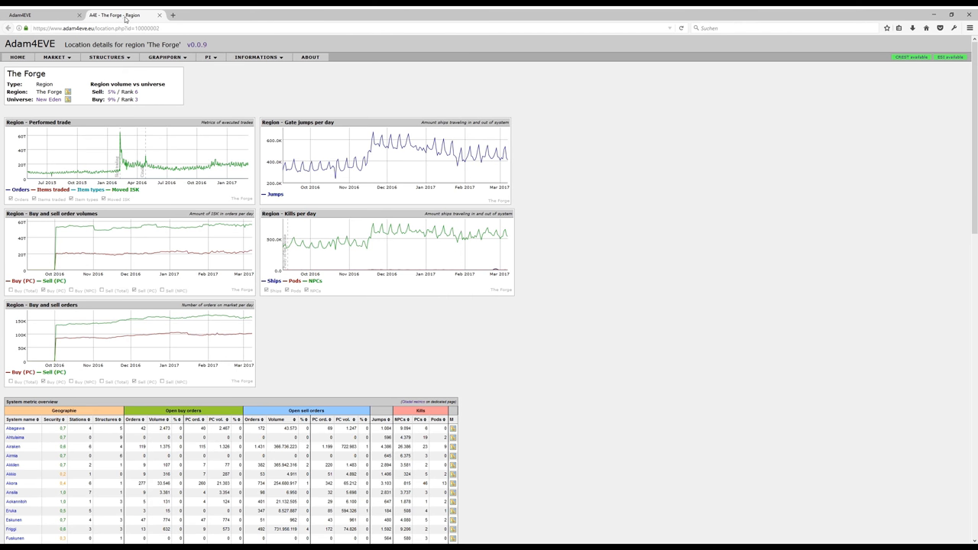
{"action": "mouse_move", "coordinate": [170, 117]}
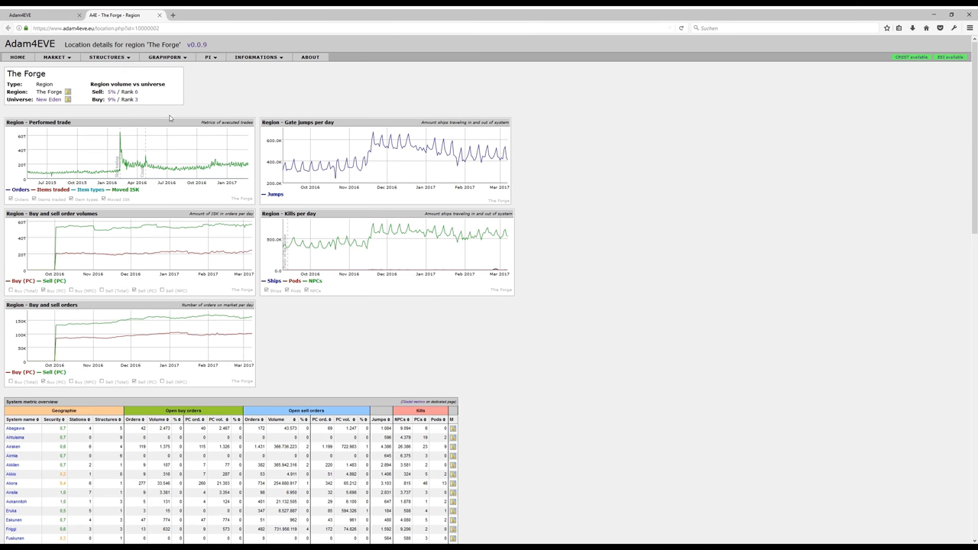
{"action": "mouse_move", "coordinate": [254, 104]}
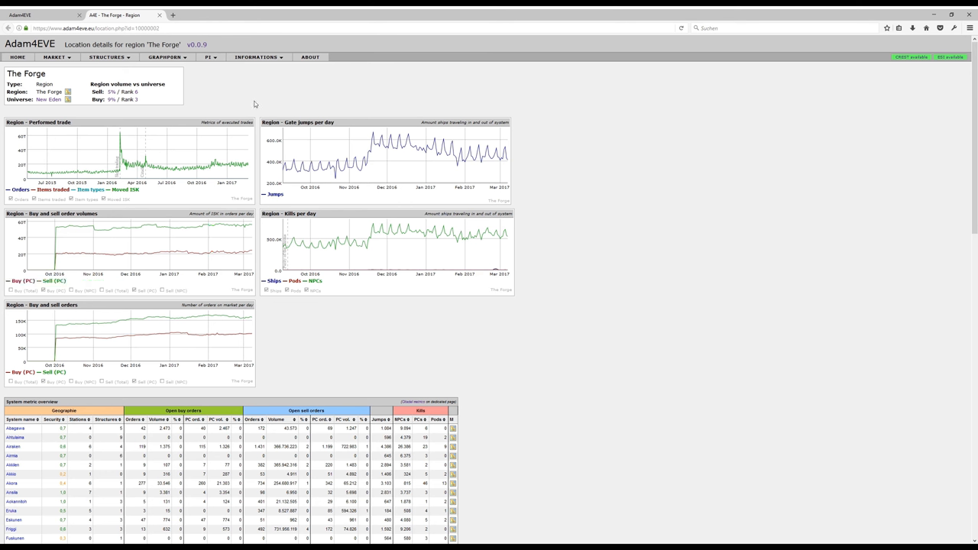
{"action": "mouse_move", "coordinate": [137, 177]}
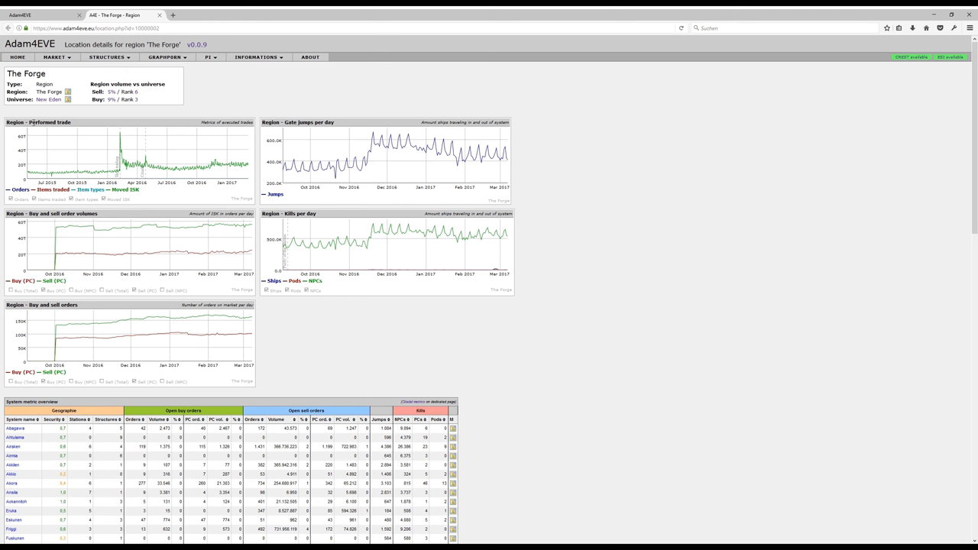
{"action": "mouse_move", "coordinate": [66, 252]}
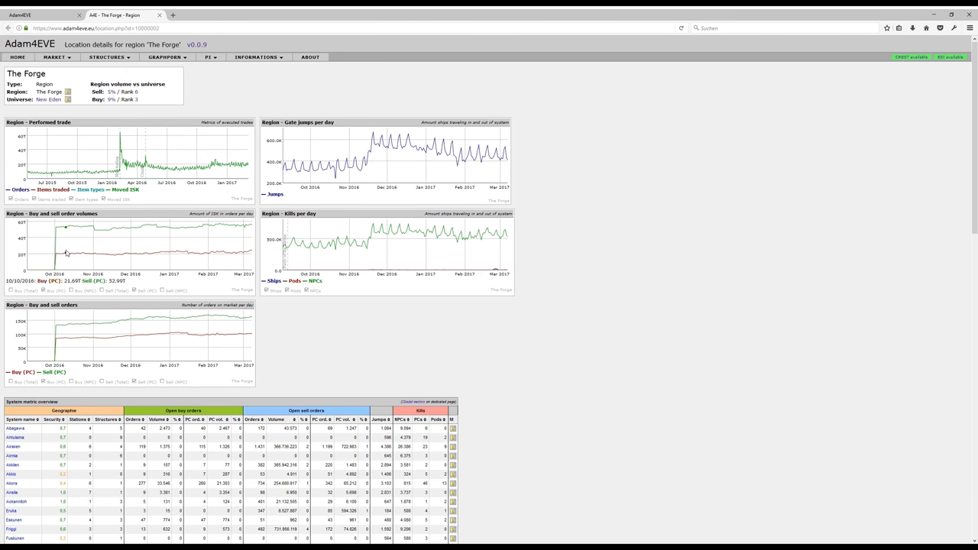
{"action": "mouse_move", "coordinate": [58, 251]}
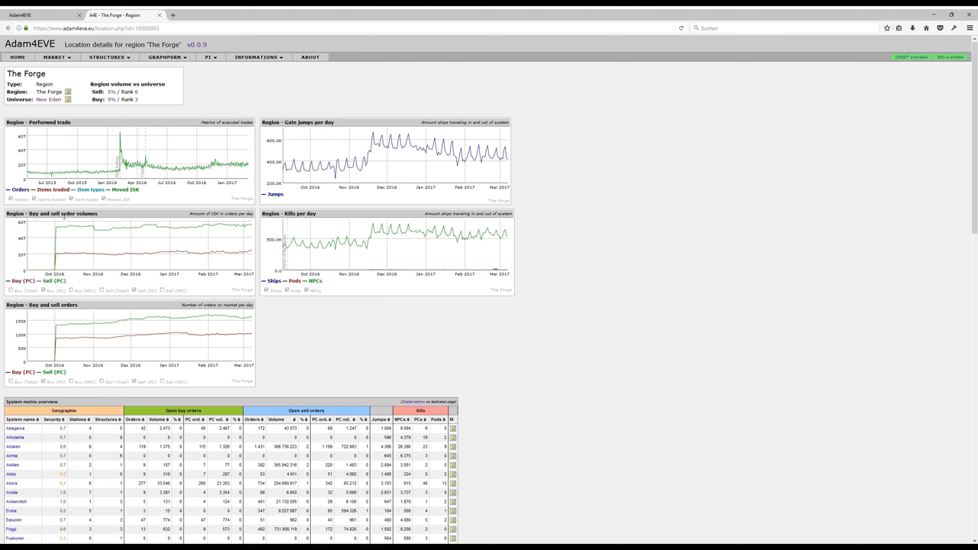
{"action": "double_click", "coordinate": [76, 214]}
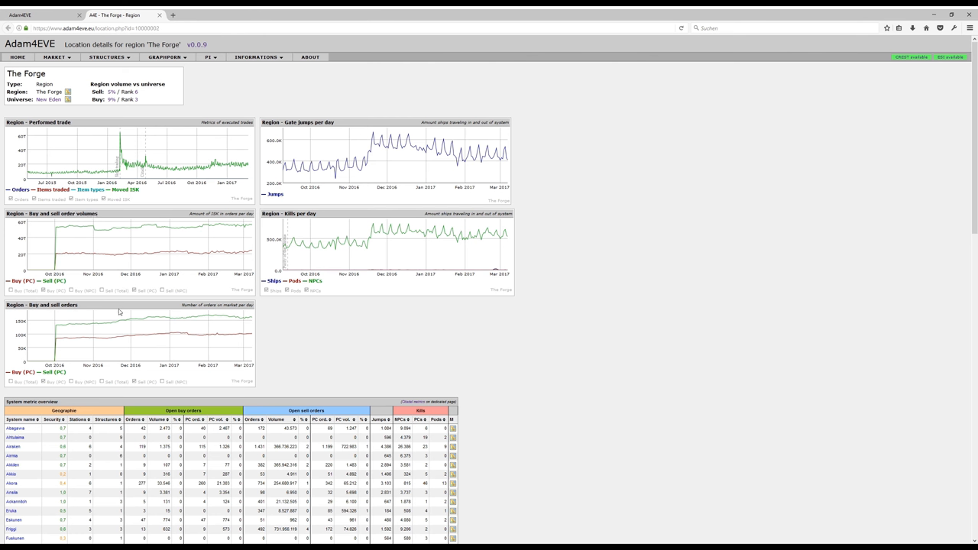
{"action": "mouse_move", "coordinate": [104, 170]}
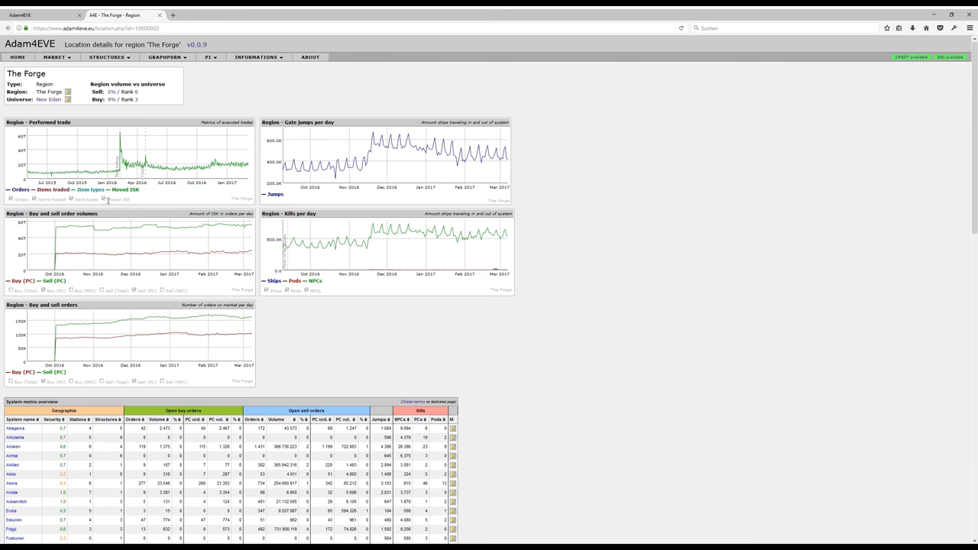
Hide the Moved ISK and Items traded series in the Performed trade chart legend
{"action": "left_click", "coordinate": [104, 198]}
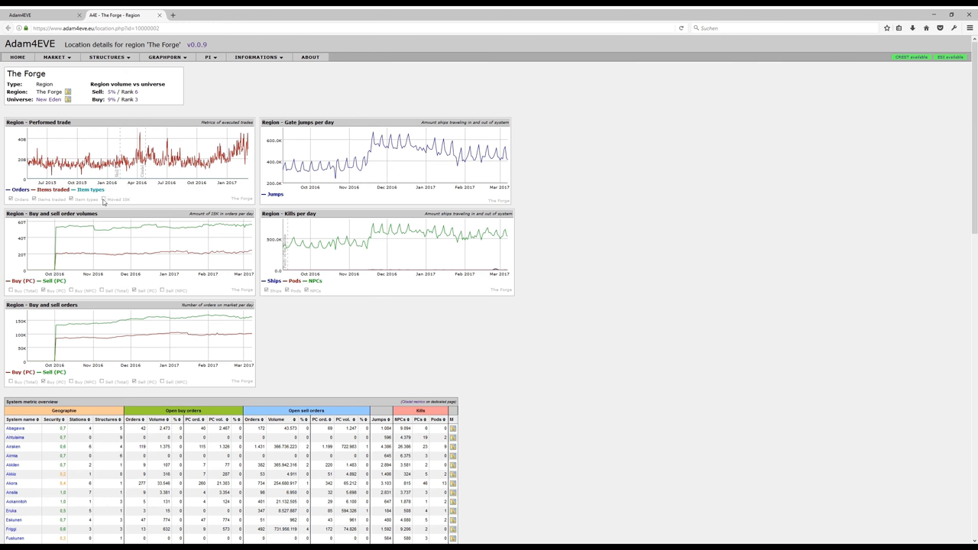
{"action": "mouse_move", "coordinate": [217, 162]}
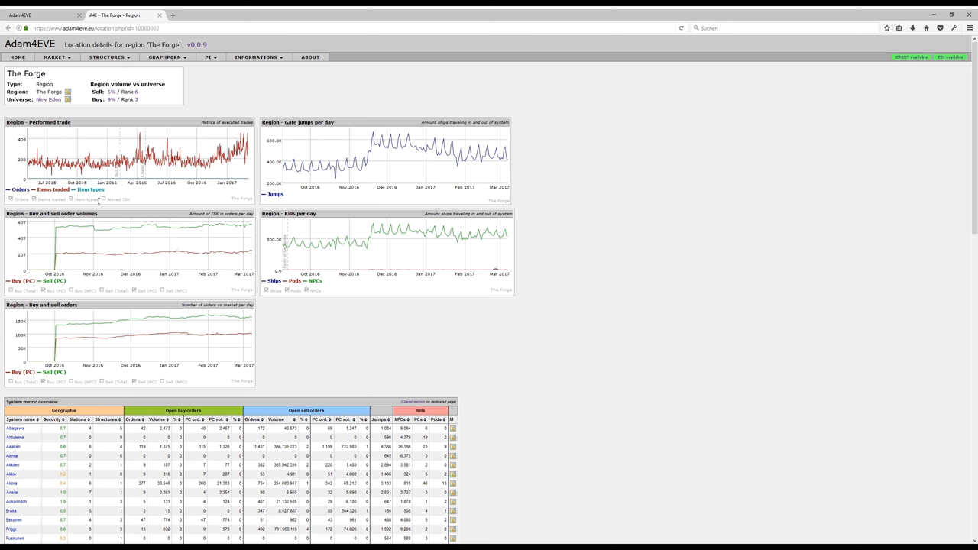
{"action": "mouse_move", "coordinate": [246, 162]}
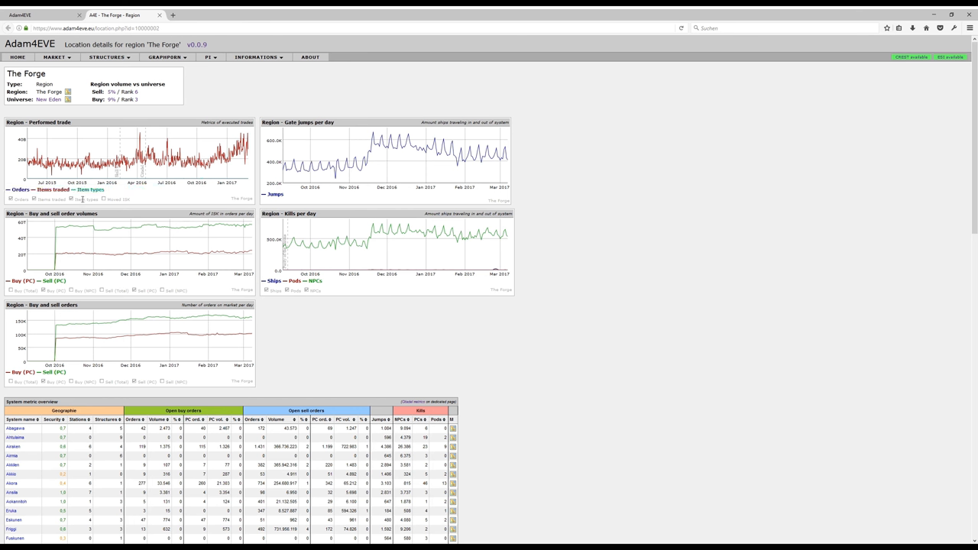
{"action": "mouse_move", "coordinate": [73, 202]}
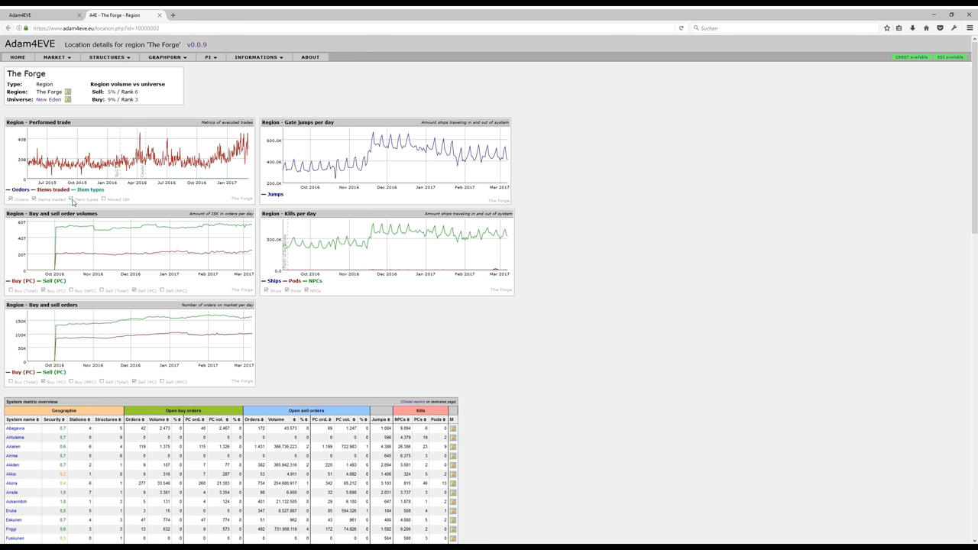
{"action": "left_click", "coordinate": [71, 199]}
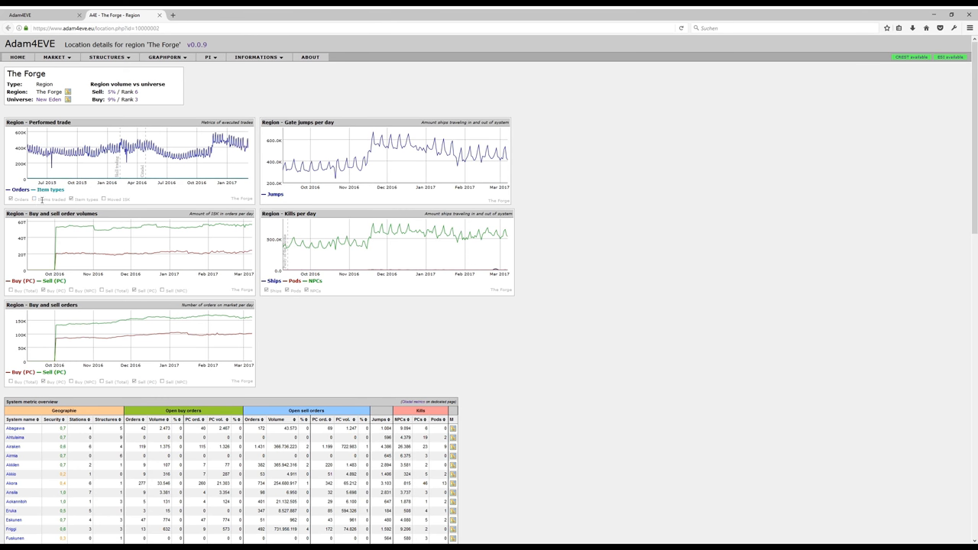
{"action": "mouse_move", "coordinate": [242, 156]}
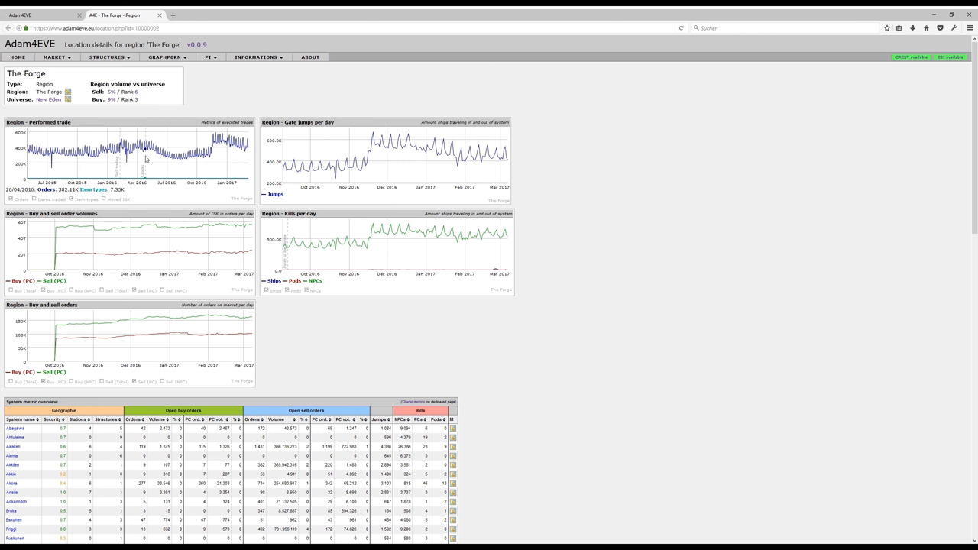
{"action": "mouse_move", "coordinate": [207, 159]}
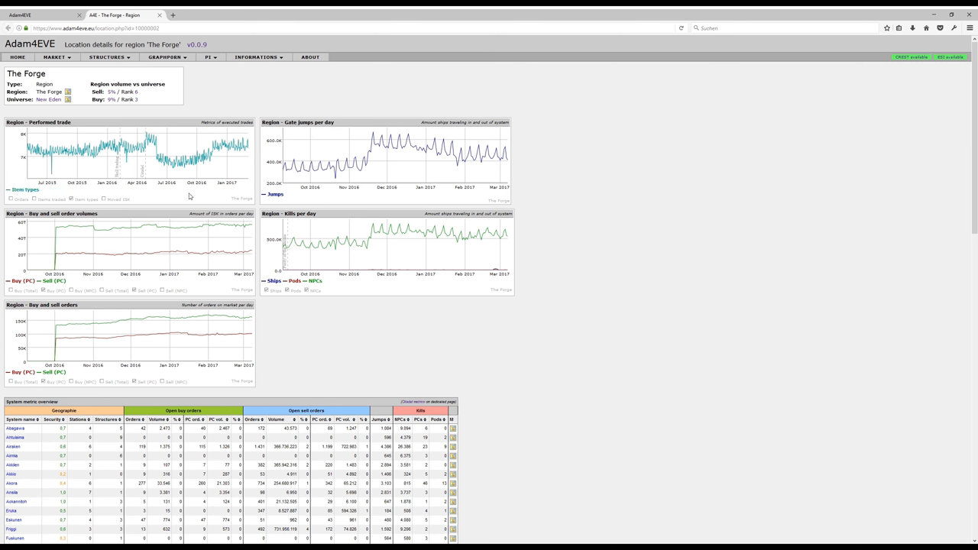
{"action": "mouse_move", "coordinate": [217, 273]}
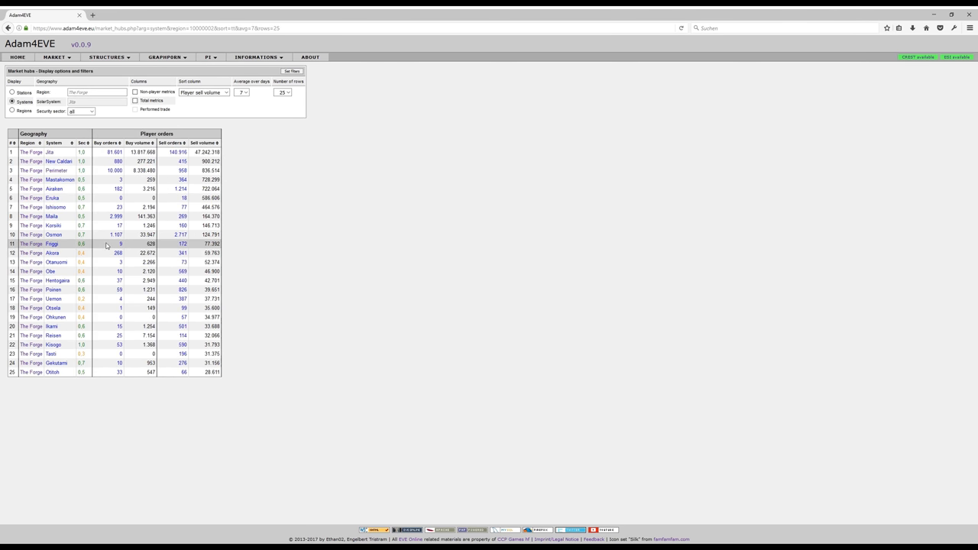
{"action": "mouse_move", "coordinate": [70, 181]}
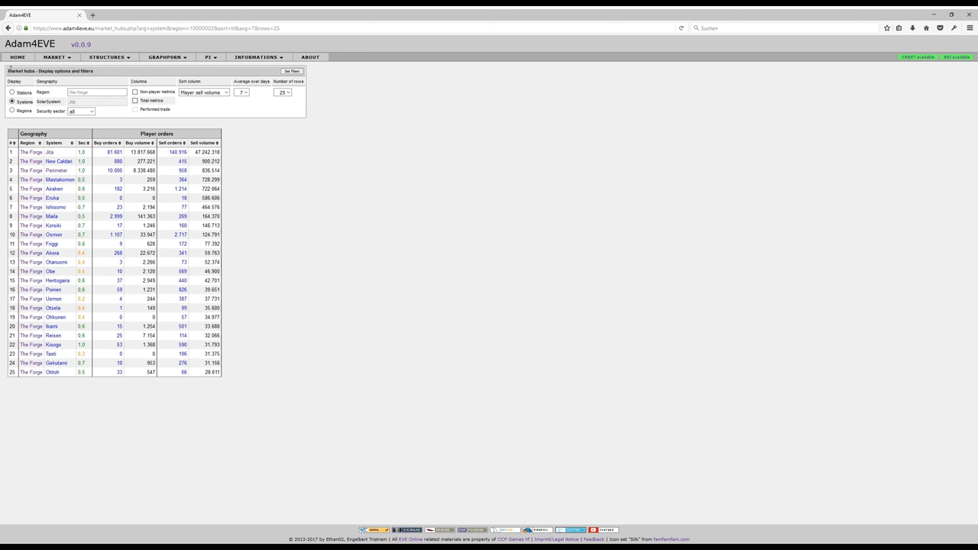
Set the hubs display to The Forge's systems sorted by sell volume, Jita first
{"action": "left_click", "coordinate": [98, 92]}
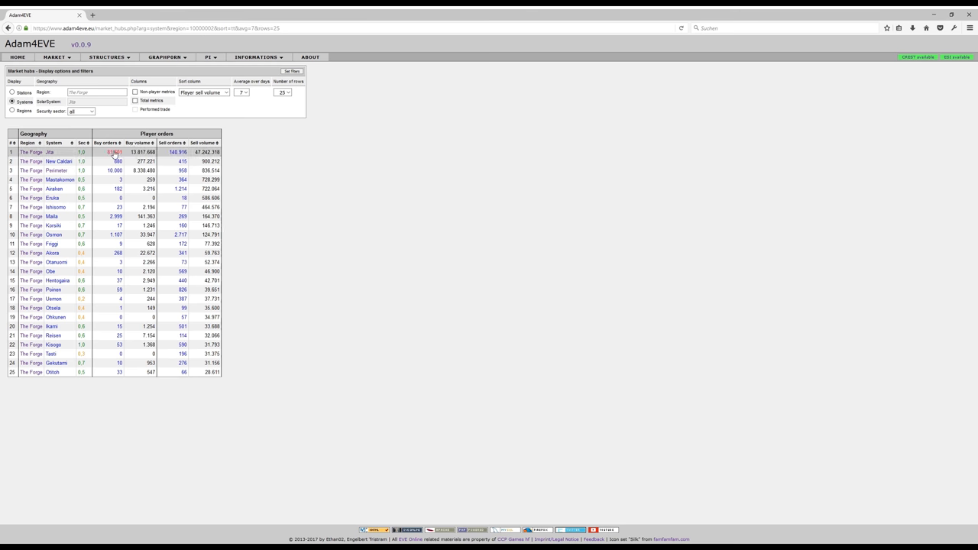
Drill into the Jita system to list its stations with player order counts and volumes
{"action": "left_click", "coordinate": [50, 153]}
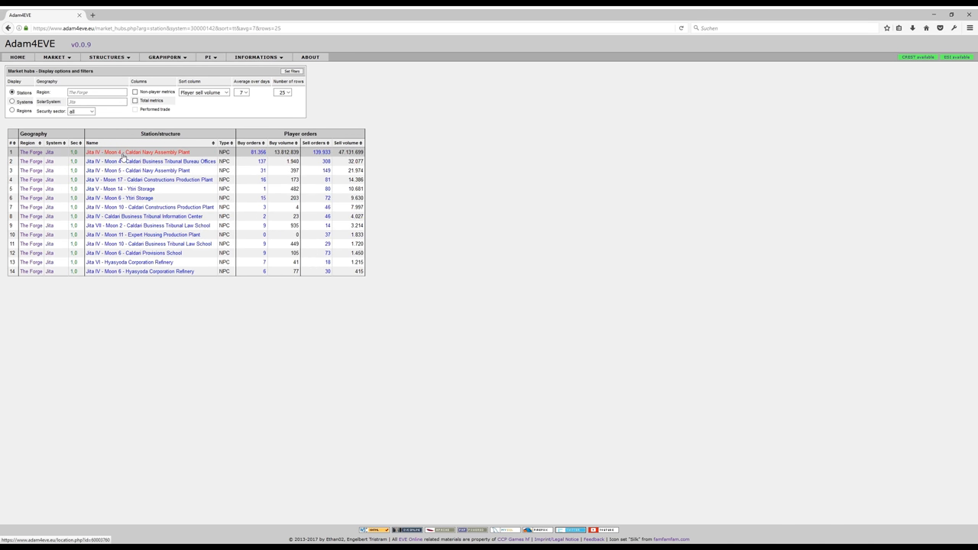
{"action": "mouse_move", "coordinate": [125, 156]}
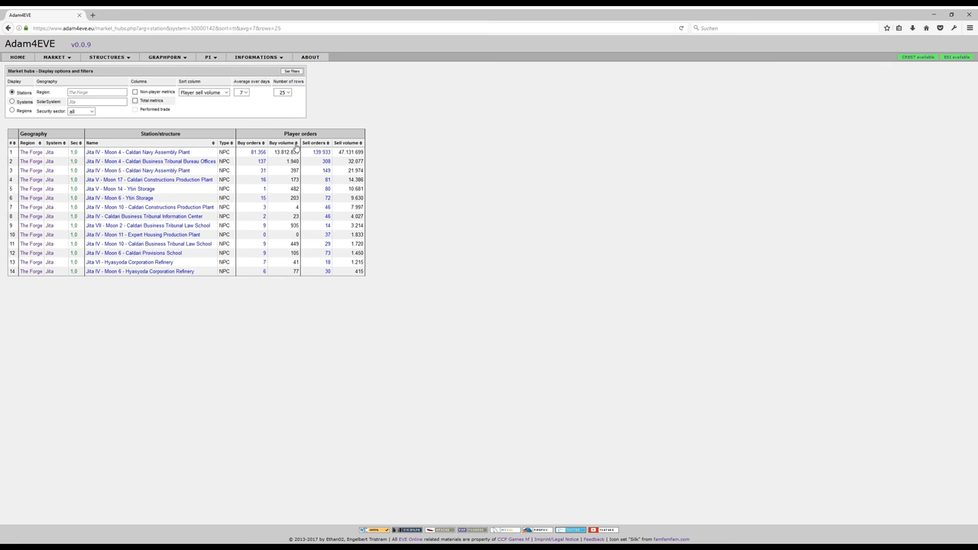
{"action": "mouse_move", "coordinate": [128, 263]}
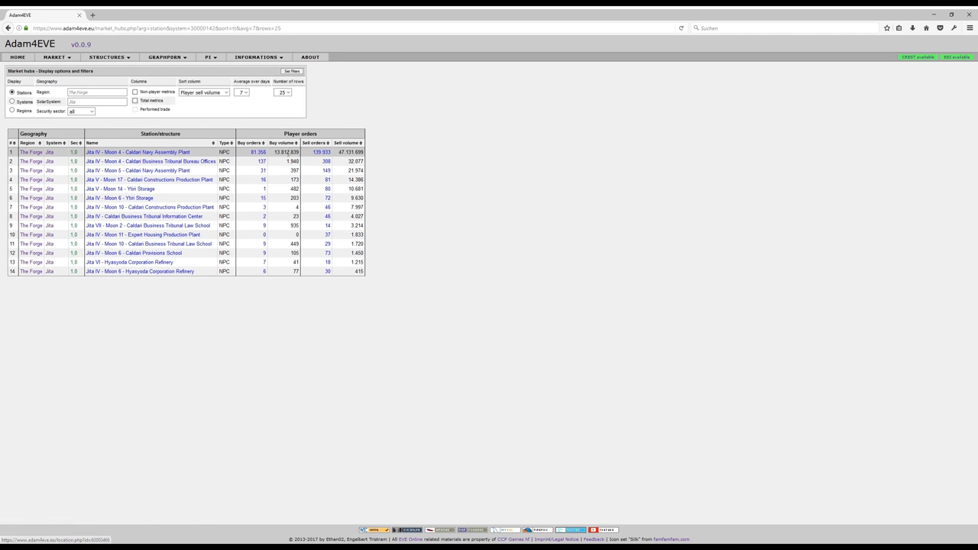
{"action": "mouse_move", "coordinate": [257, 153]}
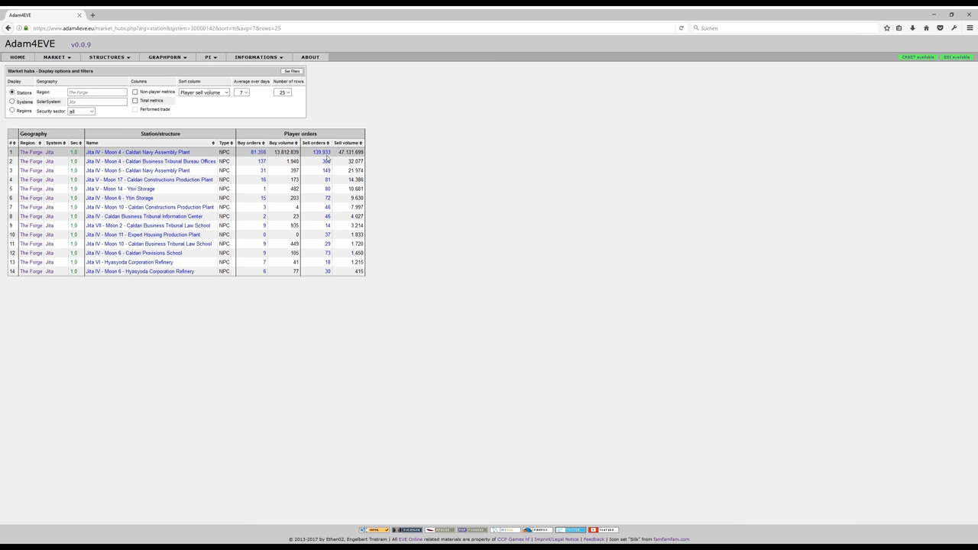
{"action": "mouse_move", "coordinate": [251, 157]}
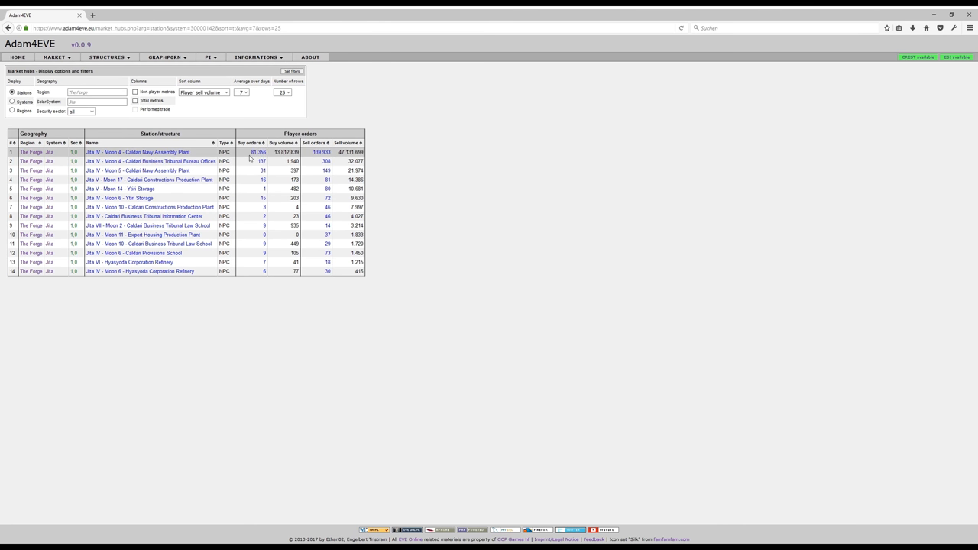
{"action": "mouse_move", "coordinate": [258, 153]}
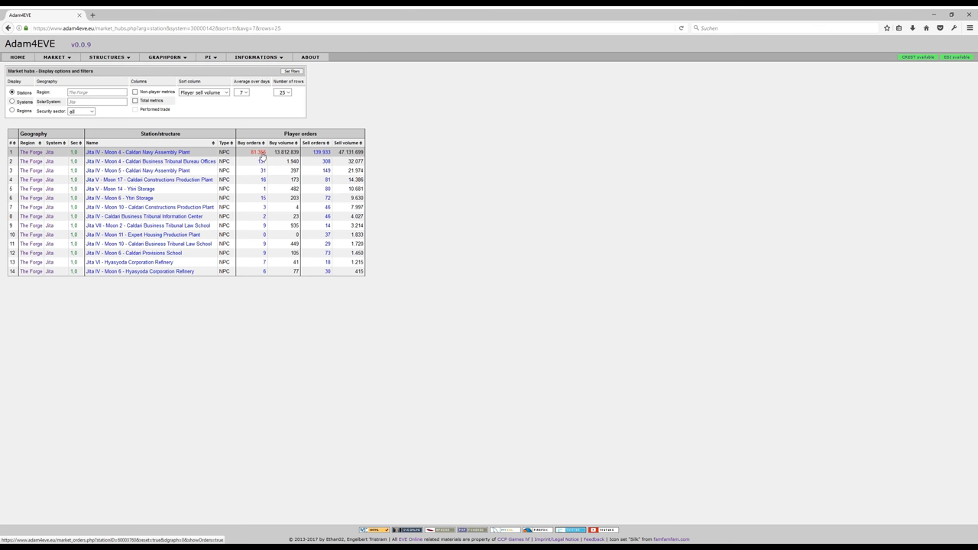
{"action": "mouse_move", "coordinate": [263, 180]}
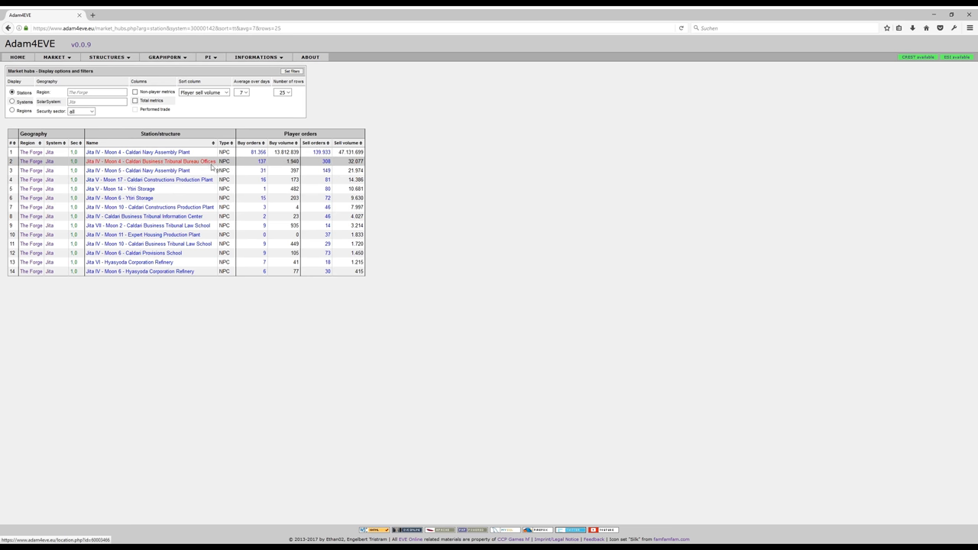
{"action": "mouse_move", "coordinate": [282, 266]}
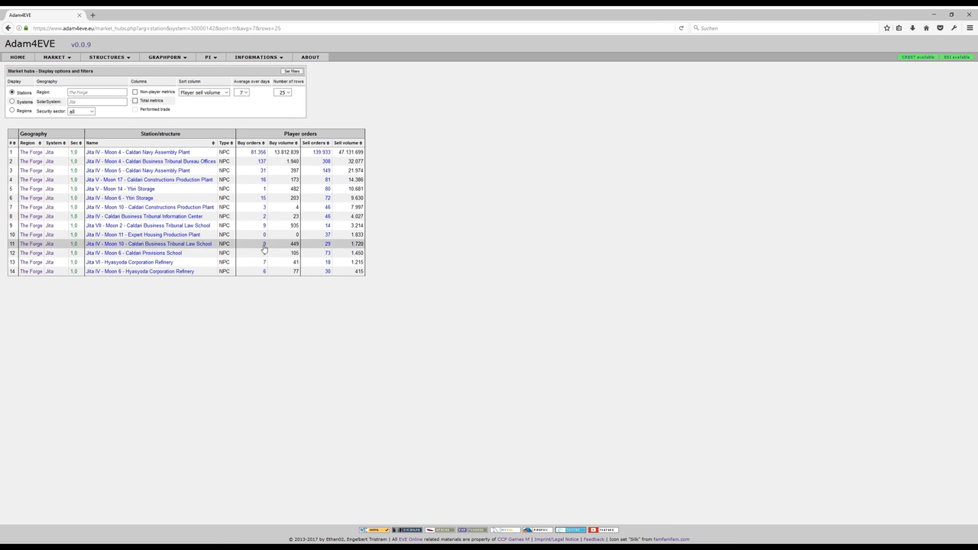
{"action": "left_click", "coordinate": [262, 244]}
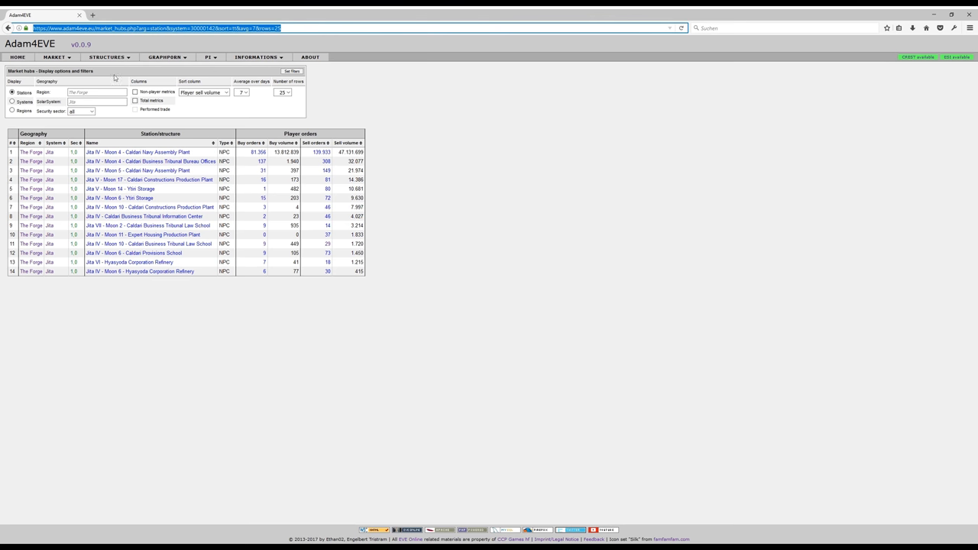
{"action": "mouse_move", "coordinate": [135, 189]}
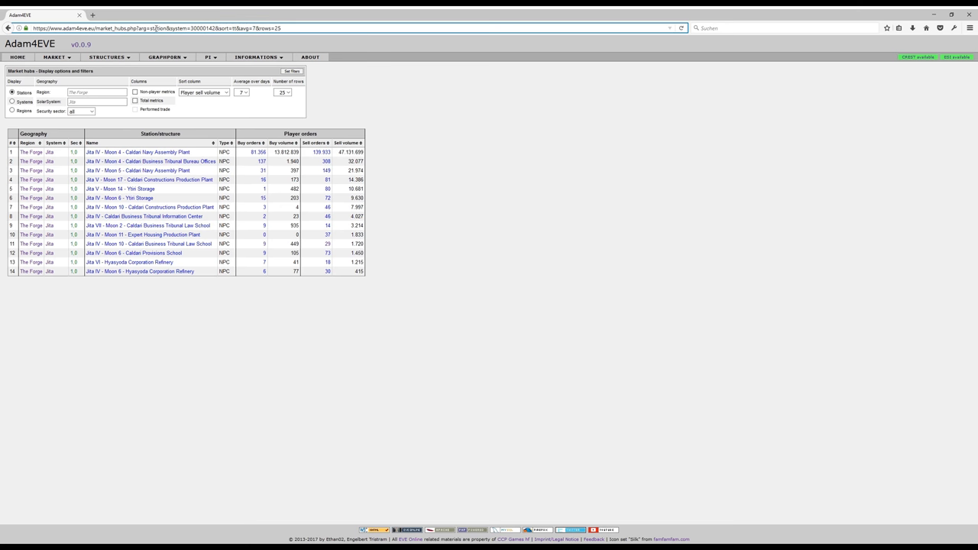
Edit the URL query parameters and reload the hubs page with the changed filters
{"action": "left_click", "coordinate": [150, 162]}
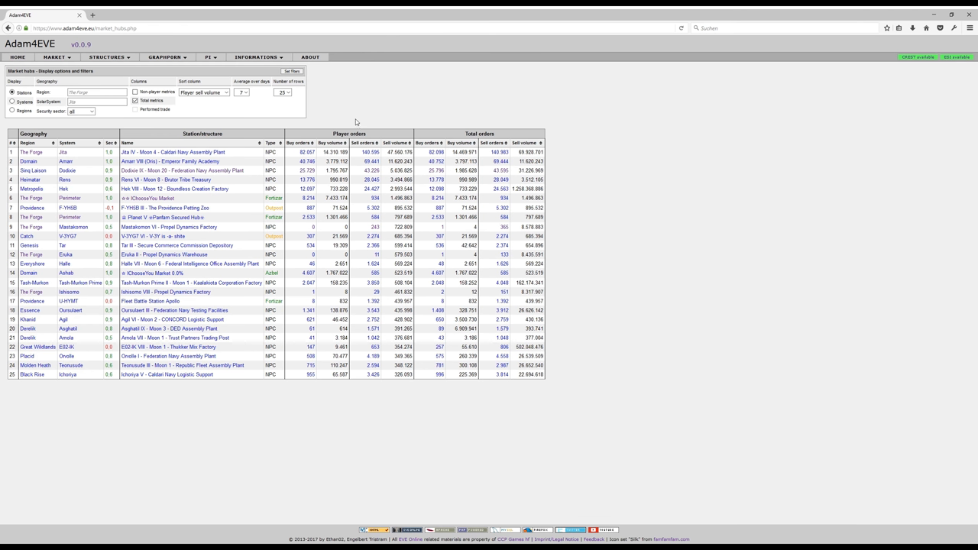
{"action": "mouse_move", "coordinate": [324, 98]}
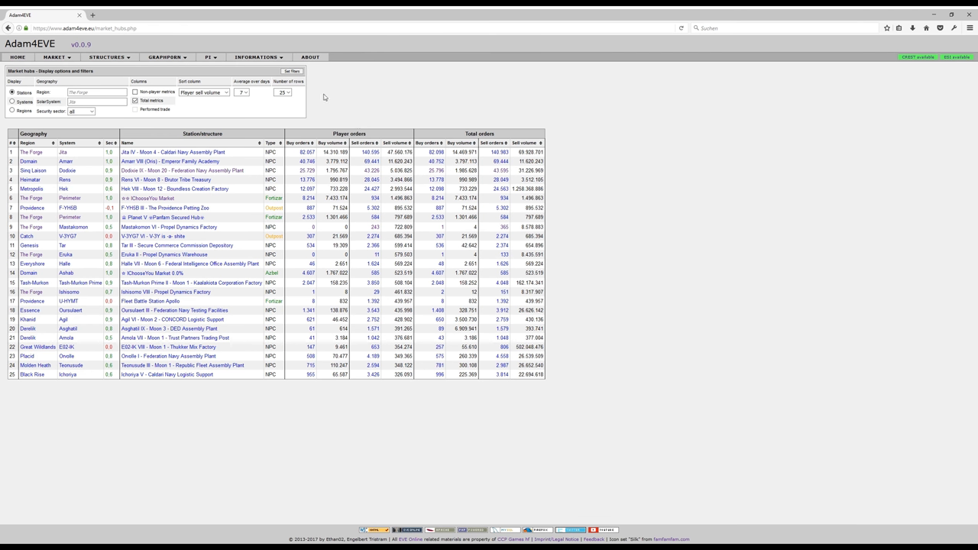
{"action": "mouse_move", "coordinate": [248, 137]}
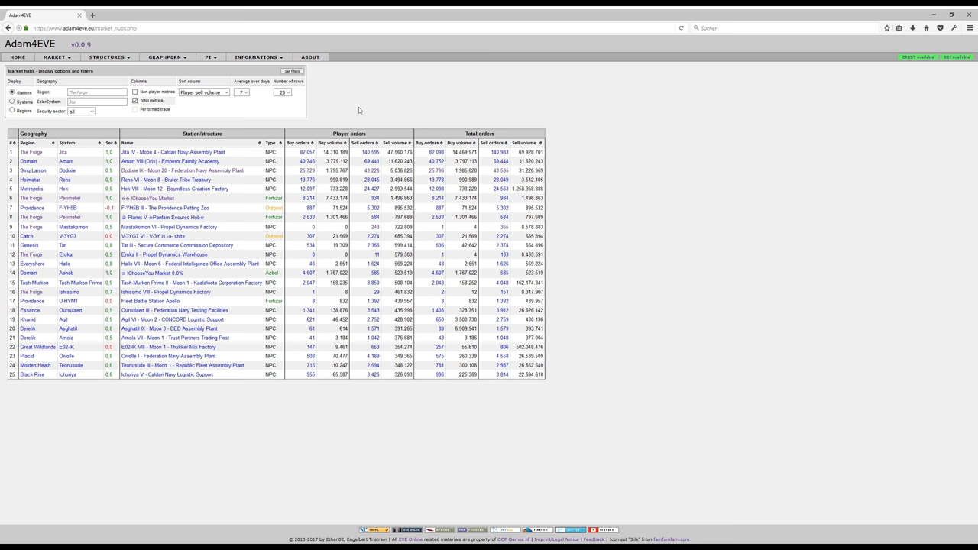
{"action": "mouse_move", "coordinate": [360, 110]}
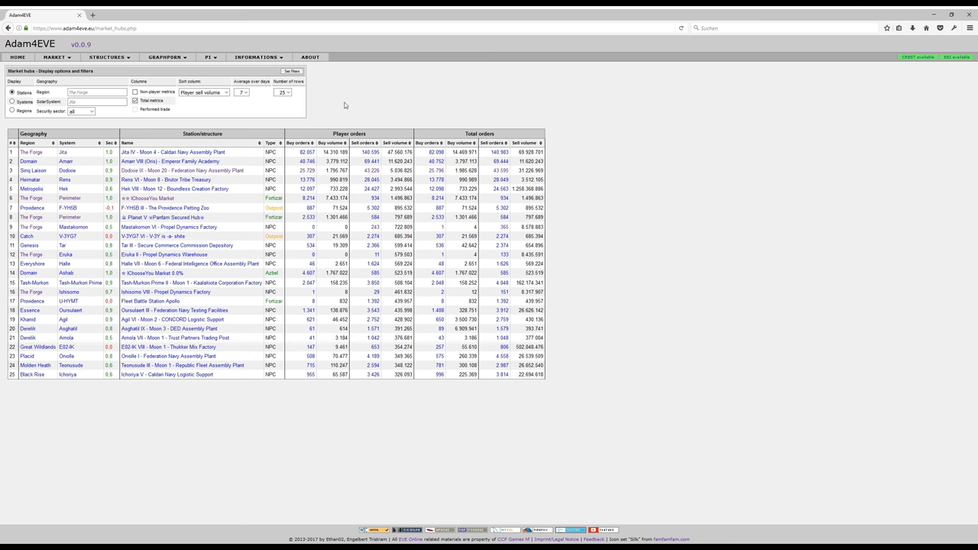